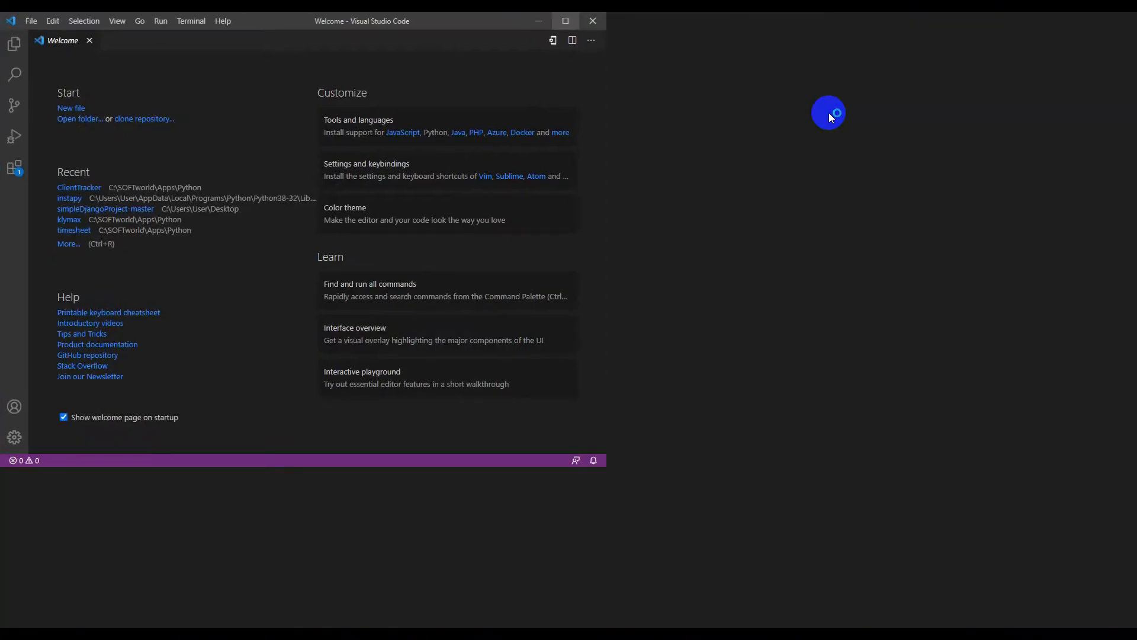
Step: Maximize VS Code, close the Welcome tab, and show the empty Explorer sidebar
left_click(566, 20)
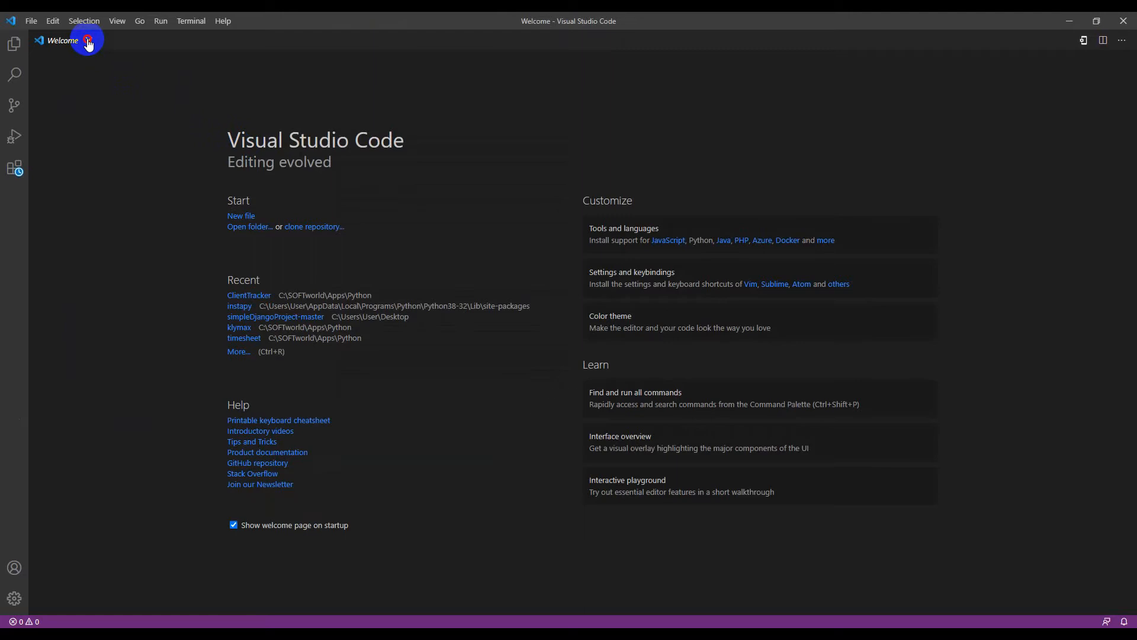
left_click(86, 41)
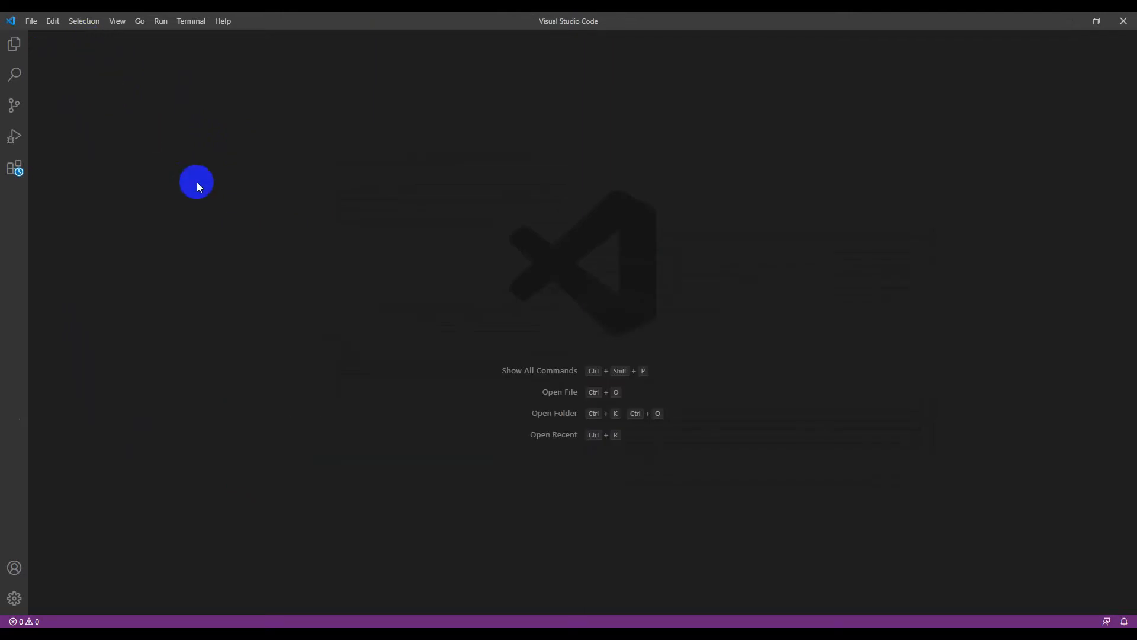
mouse_move(208, 183)
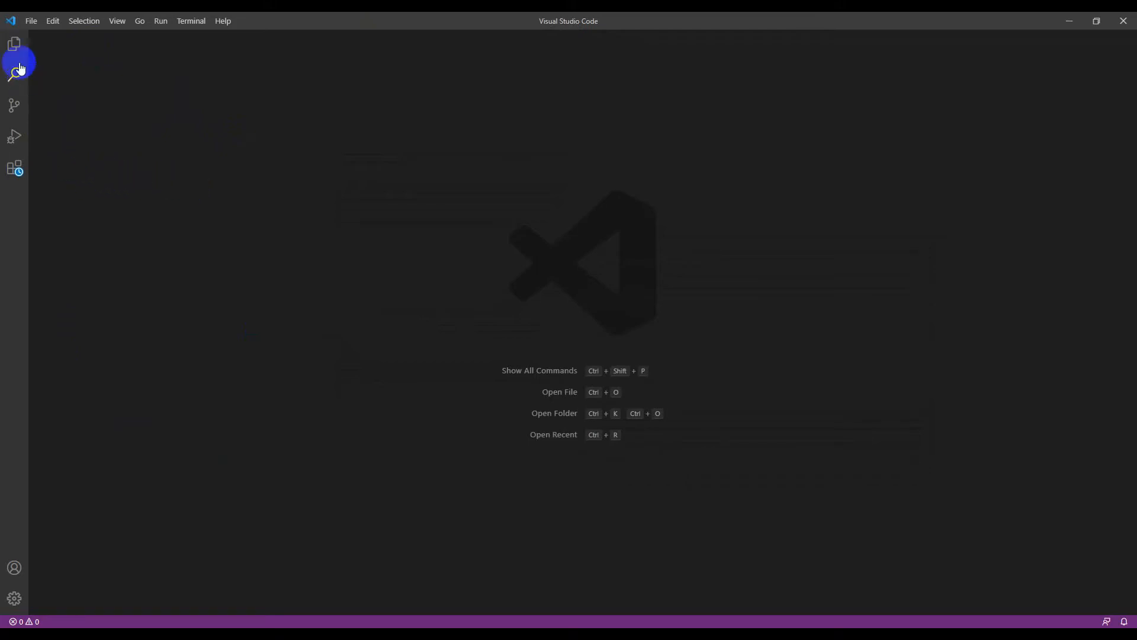
left_click(14, 44)
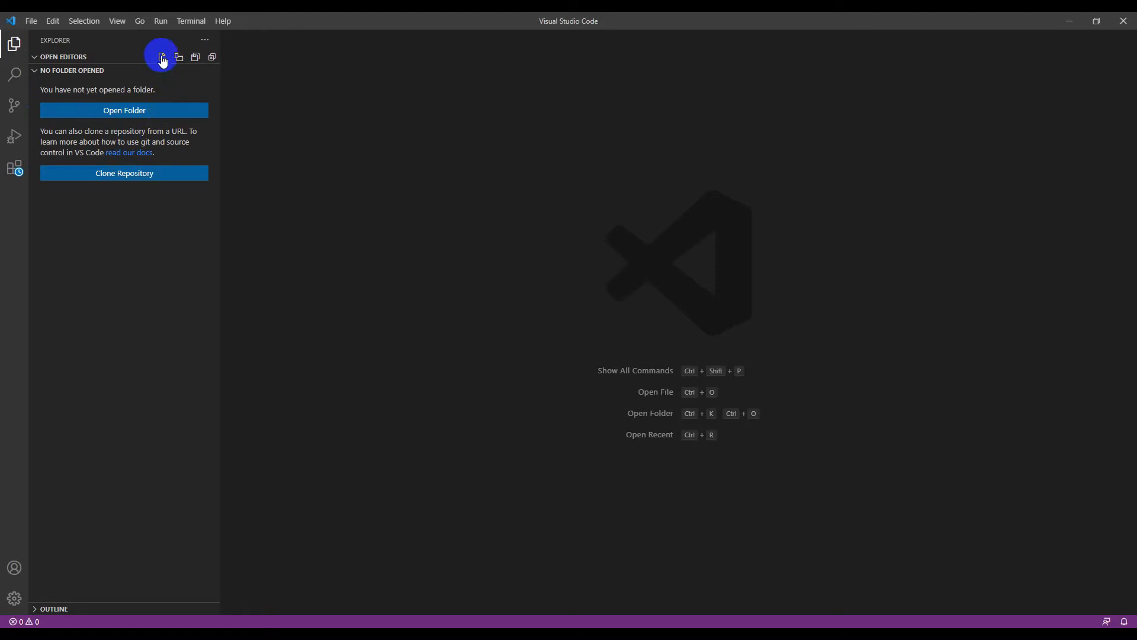
mouse_move(161, 57)
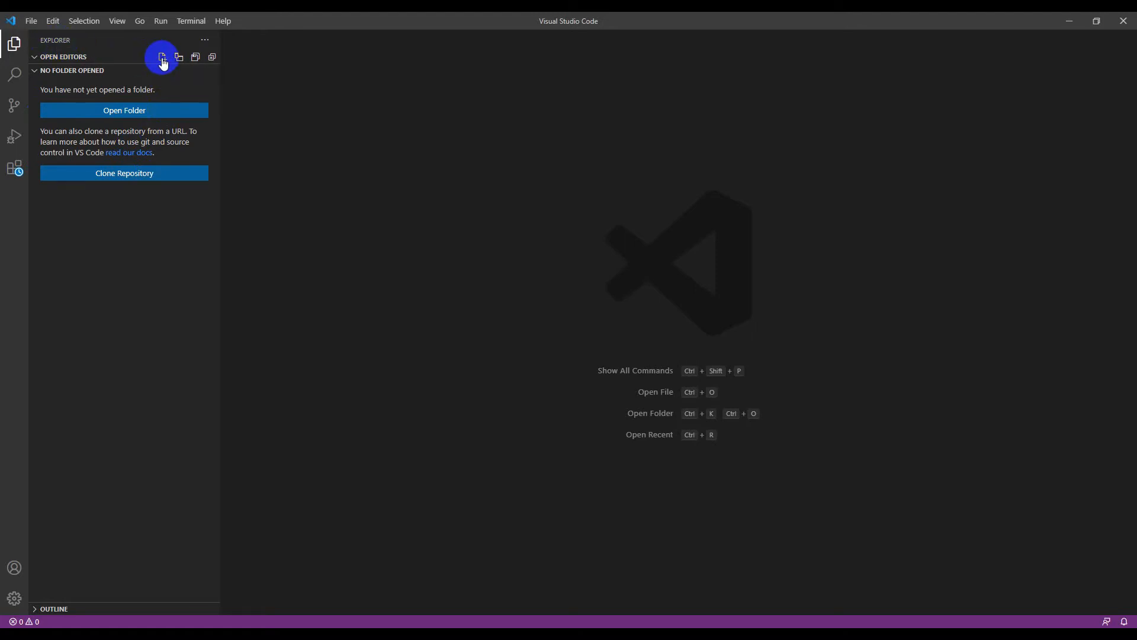
mouse_move(162, 57)
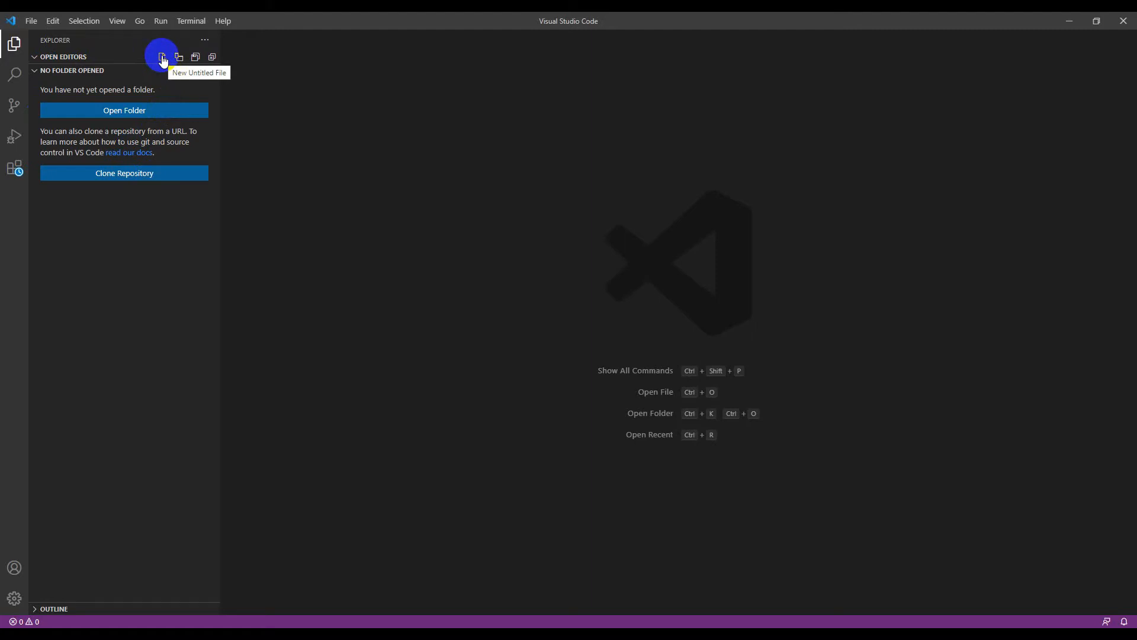
mouse_move(180, 58)
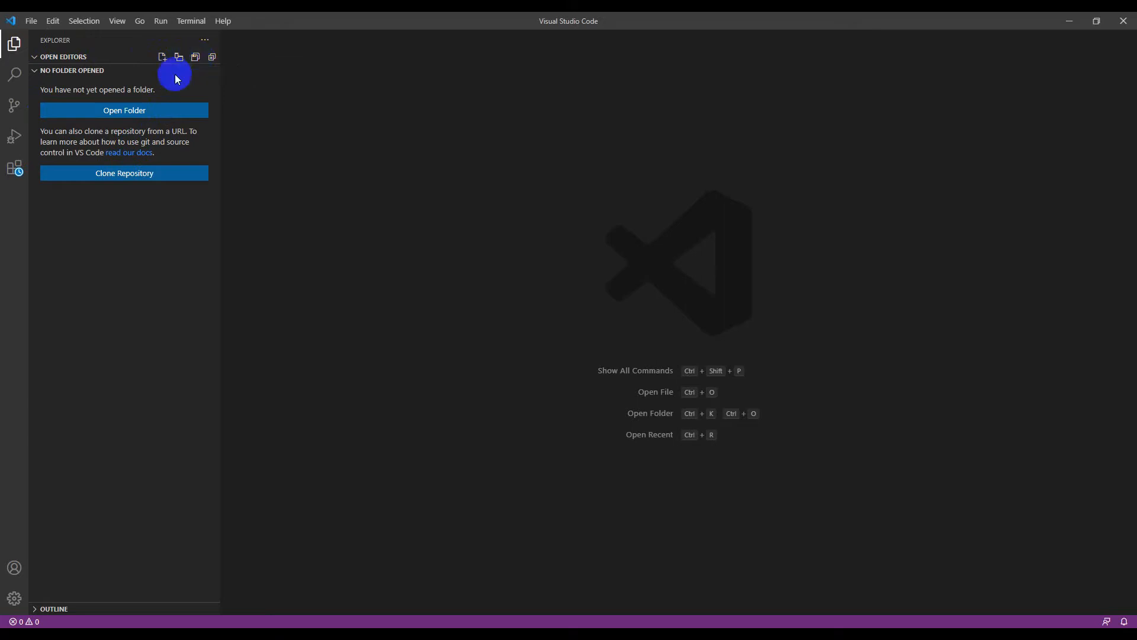
mouse_move(84, 98)
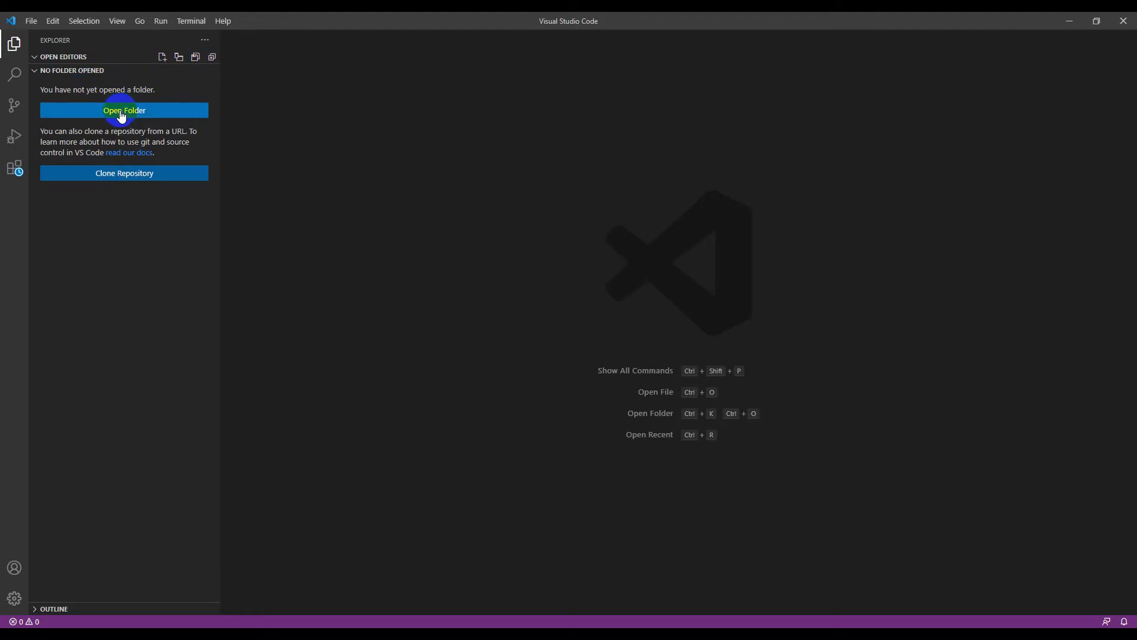
Step: Create a Desktop folder named expense-tracker and select it in Open Folder
left_click(123, 110)
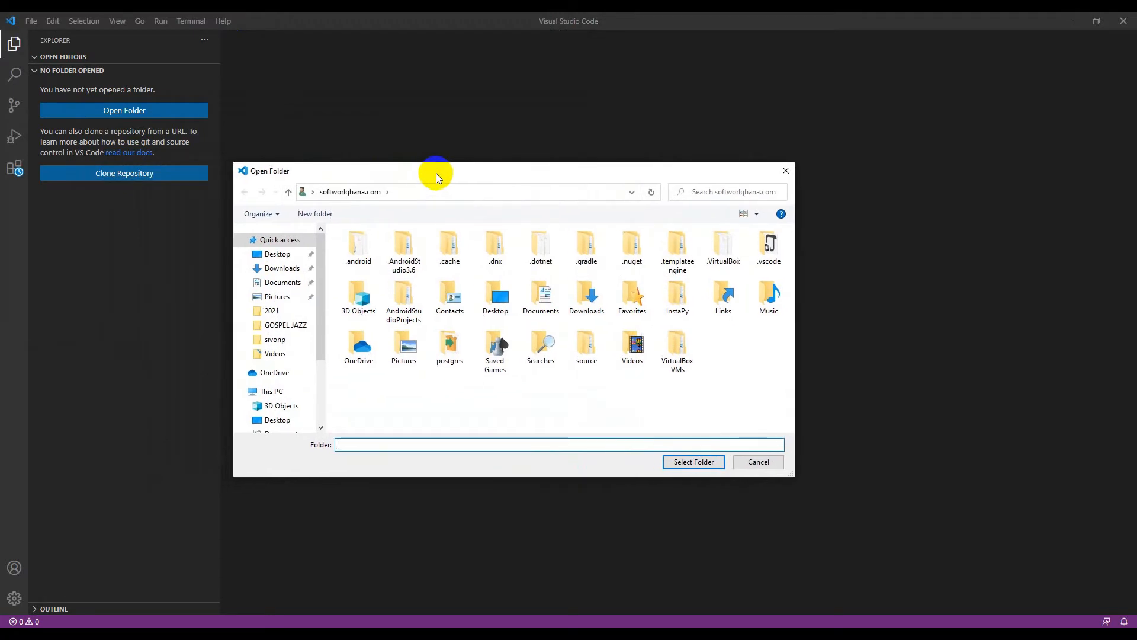
left_click(559, 444)
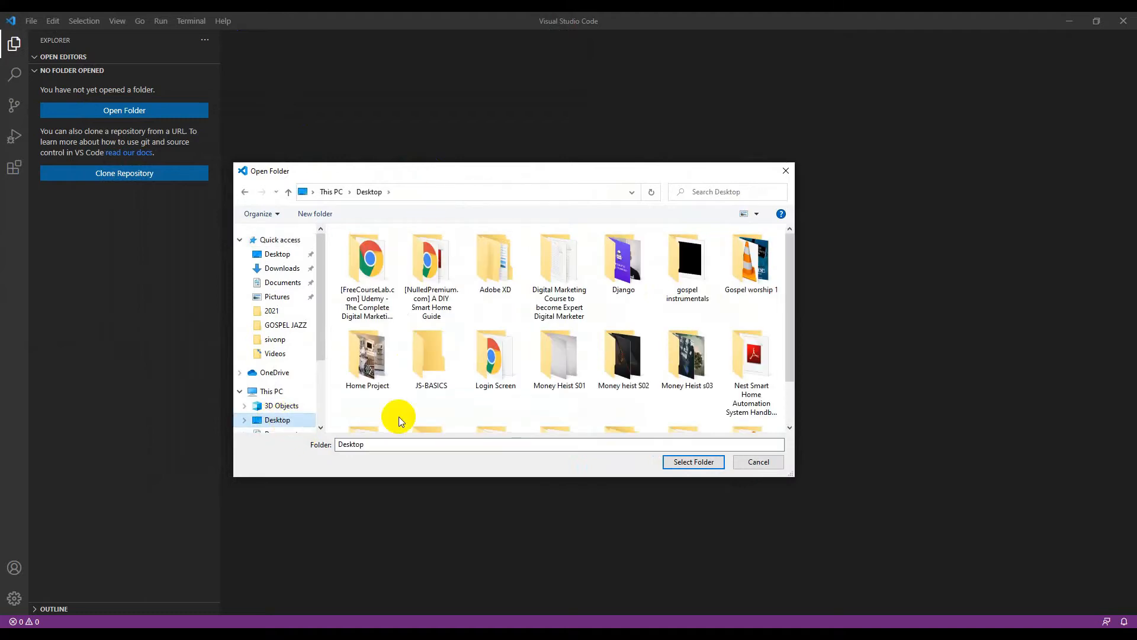
mouse_move(313, 213)
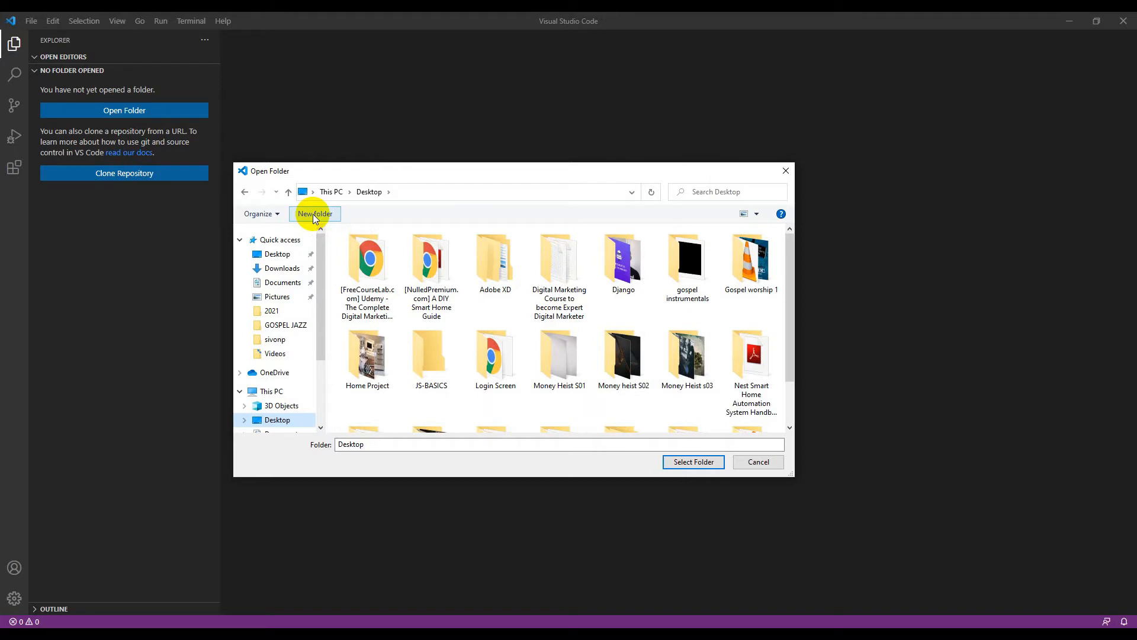
left_click(315, 214)
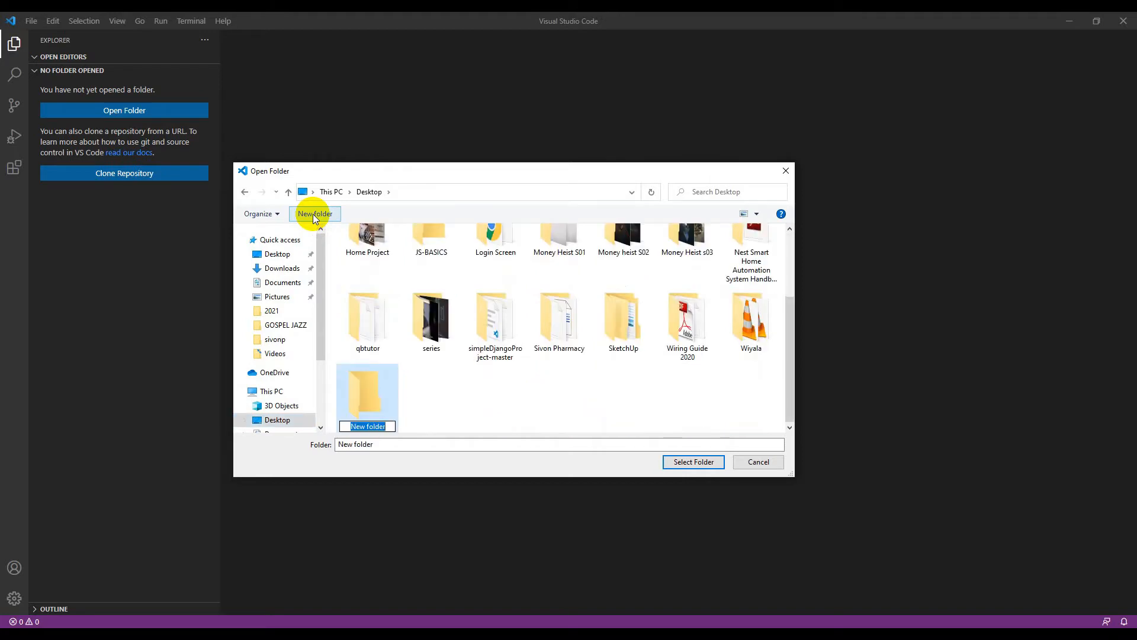
type("clien")
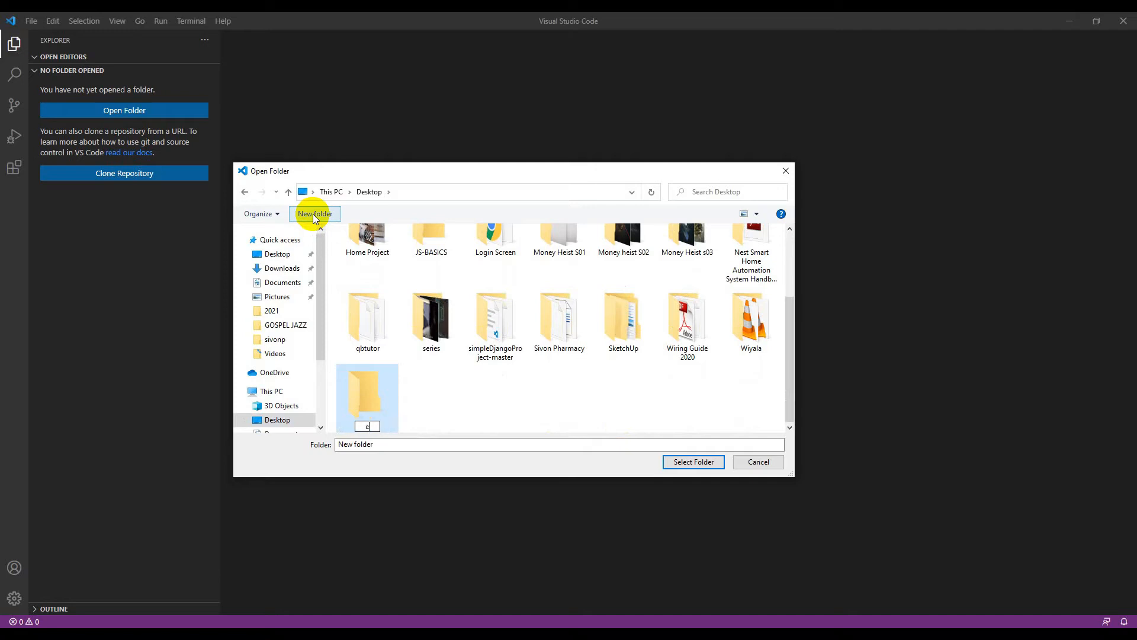
type("xpense-tracker")
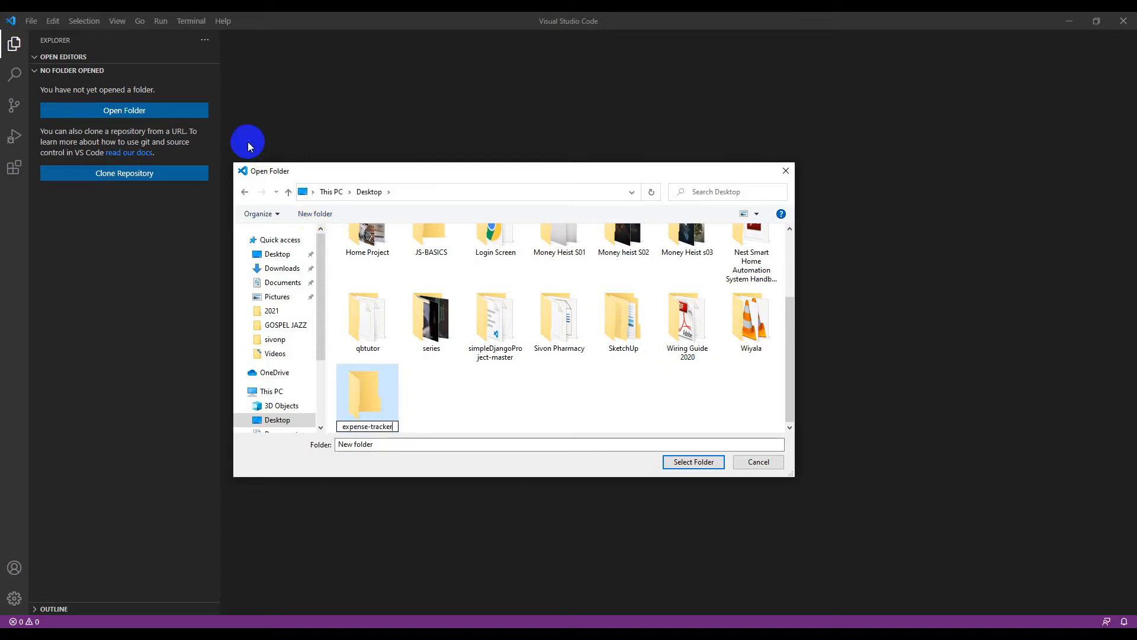
left_click(367, 397)
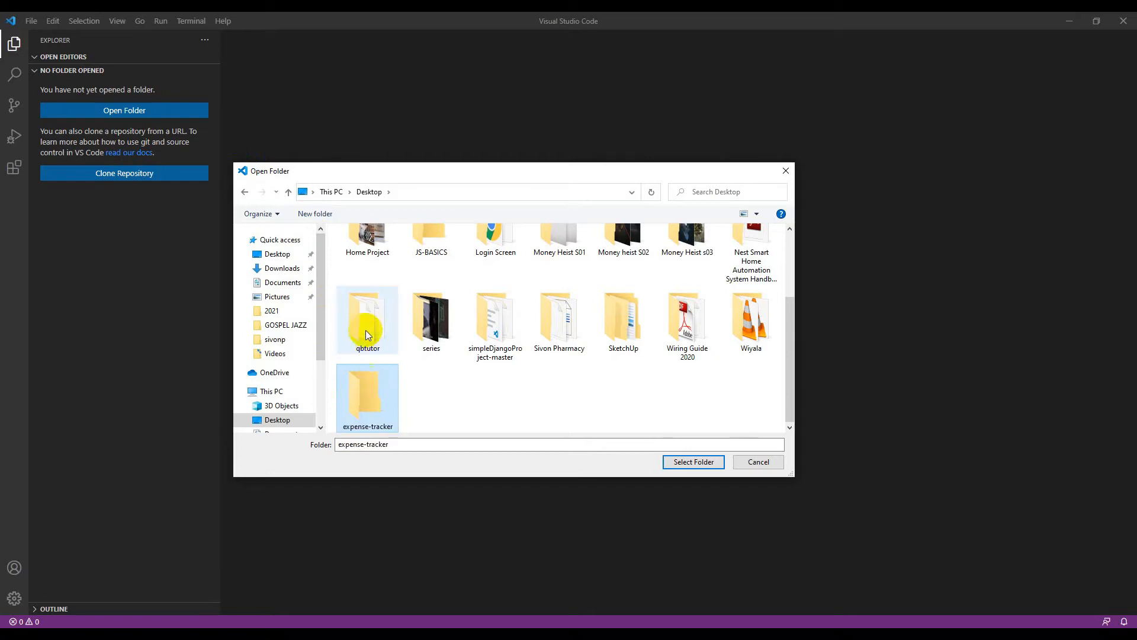
mouse_move(410, 401)
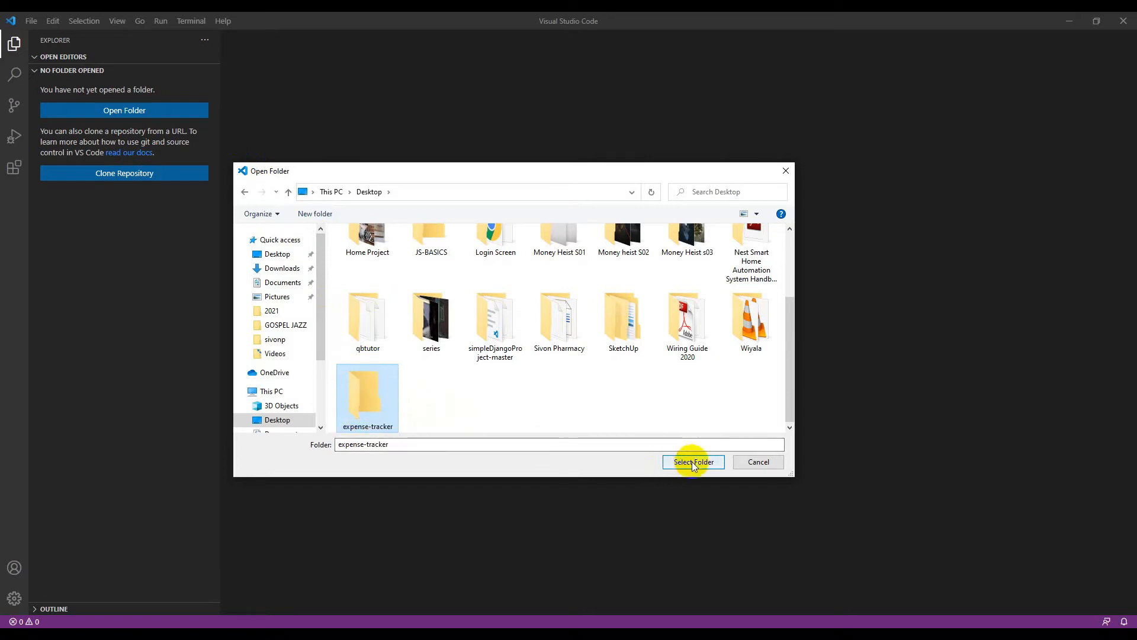
left_click(693, 462)
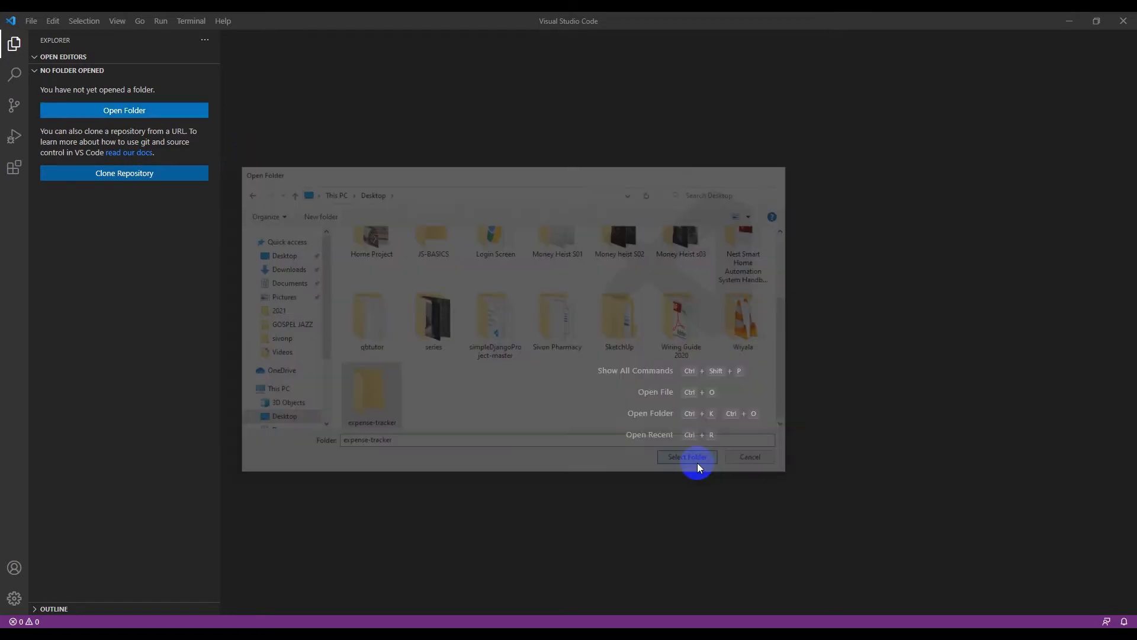
Step: Close the Welcome tab in the newly opened expense-tracker workspace
left_click(686, 456)
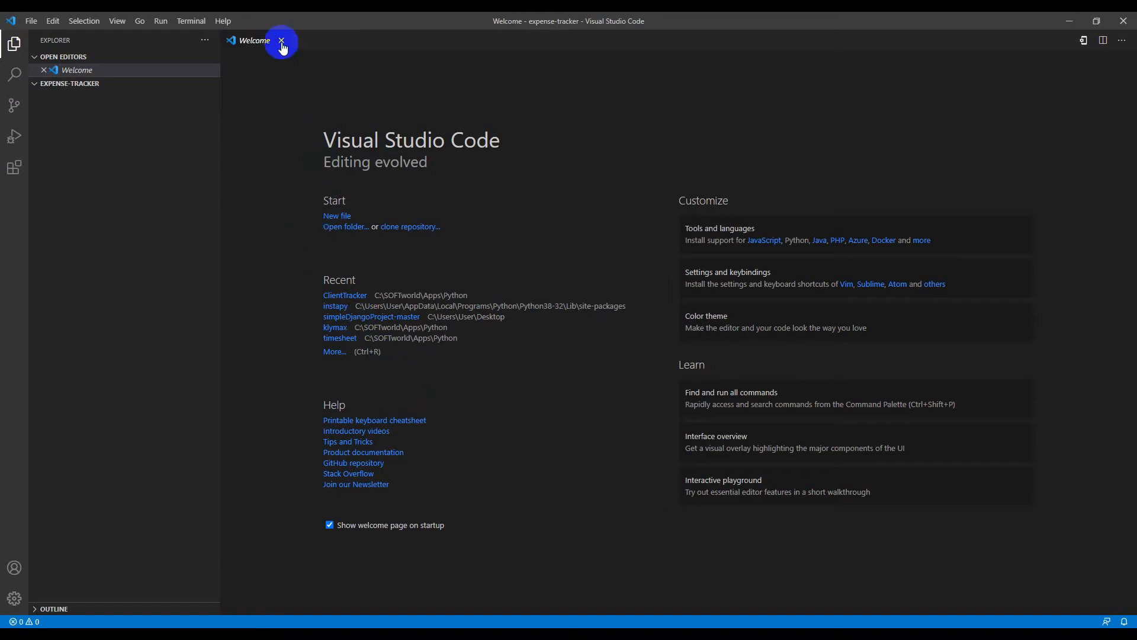
mouse_move(281, 41)
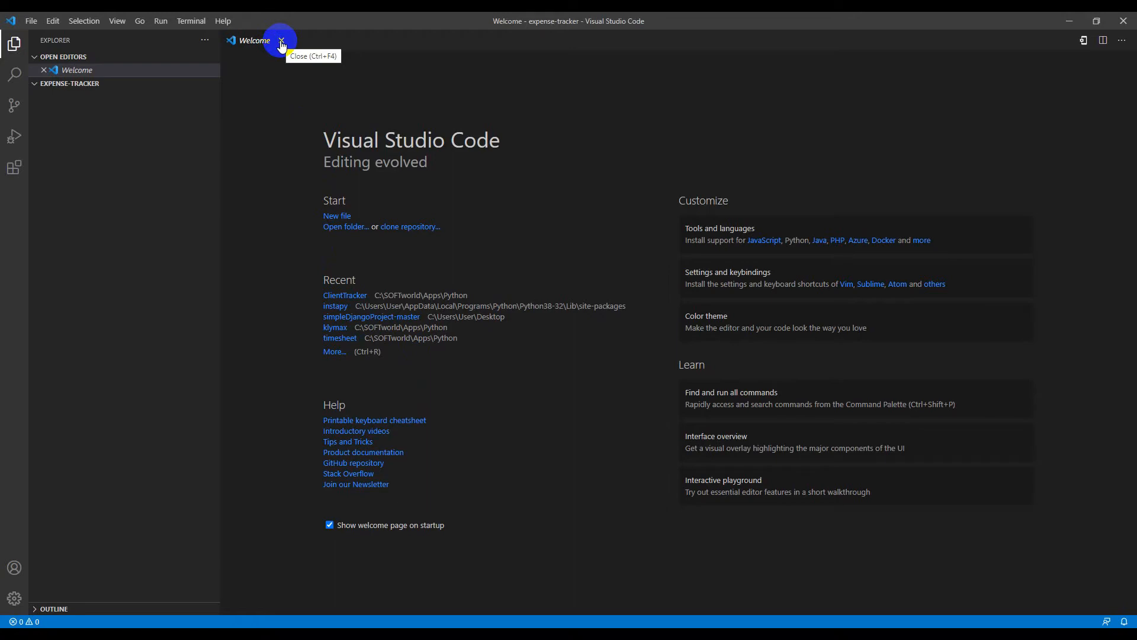
left_click(281, 39)
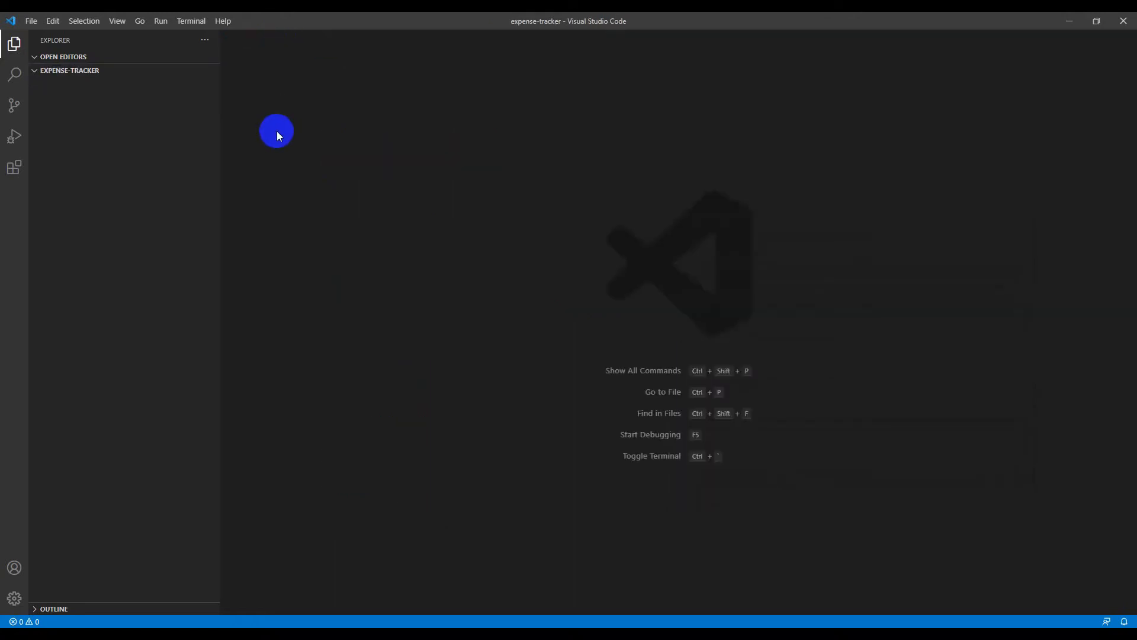
mouse_move(274, 132)
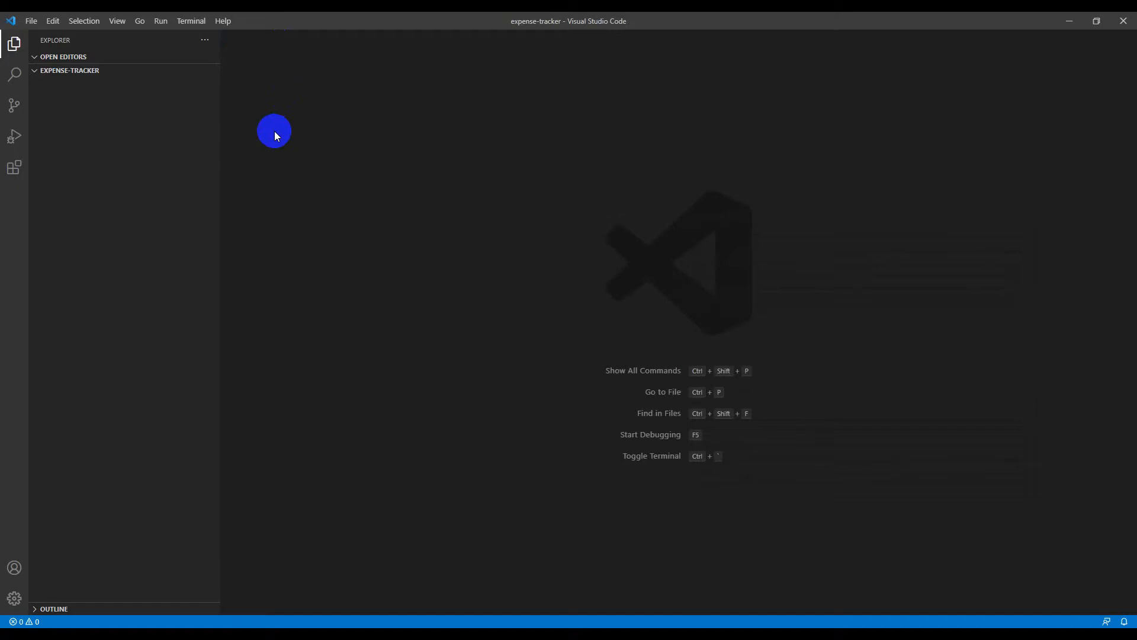
mouse_move(714, 461)
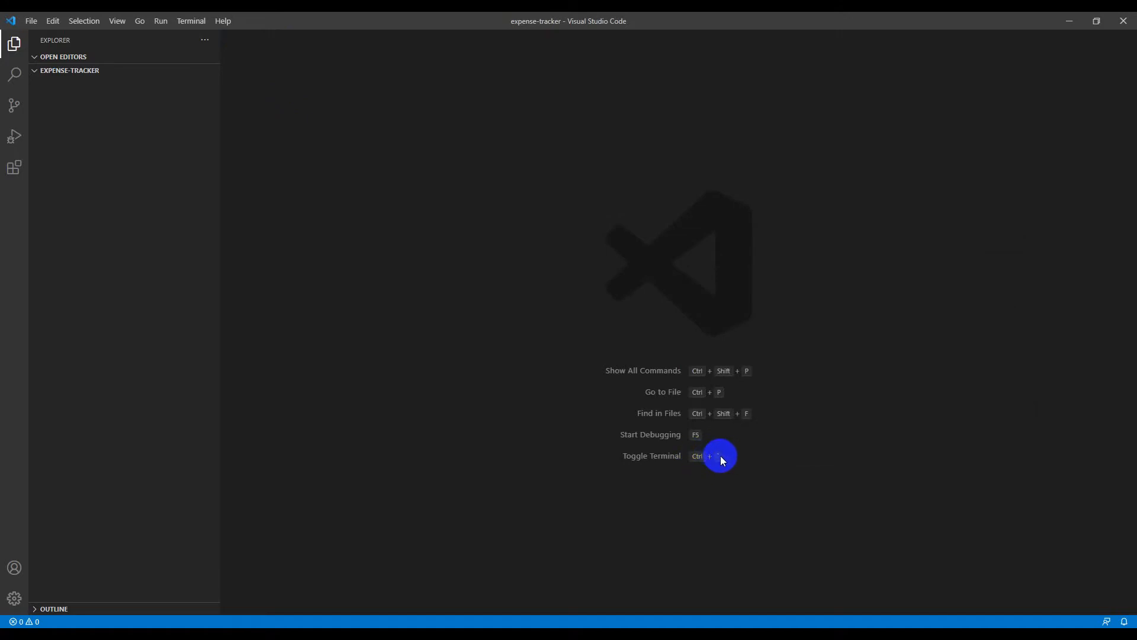
mouse_move(846, 494)
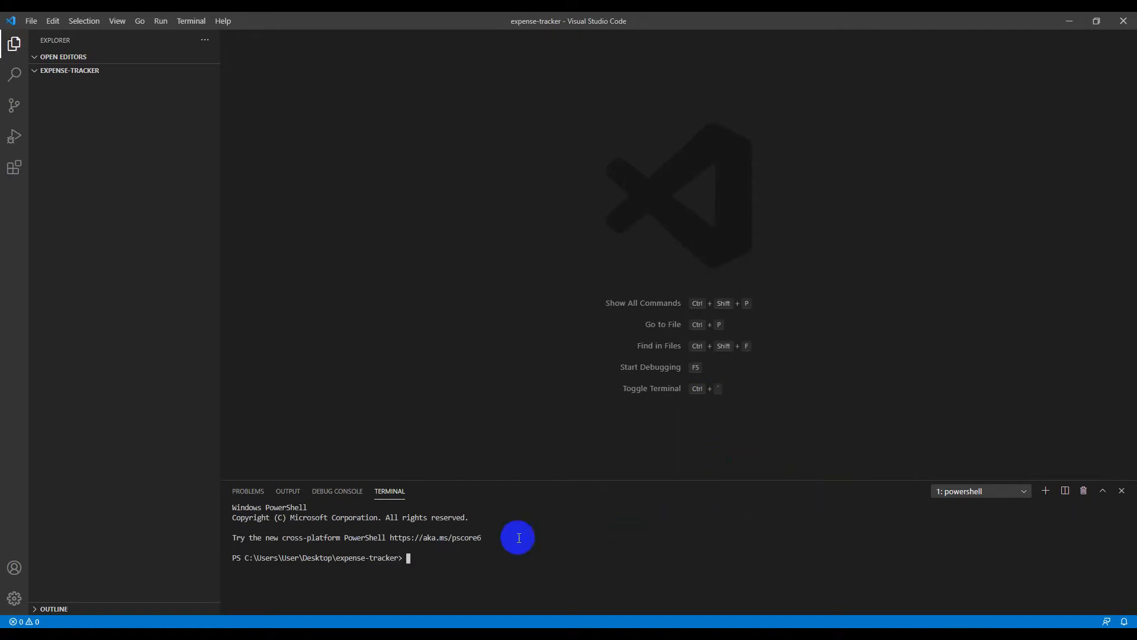
mouse_move(349, 565)
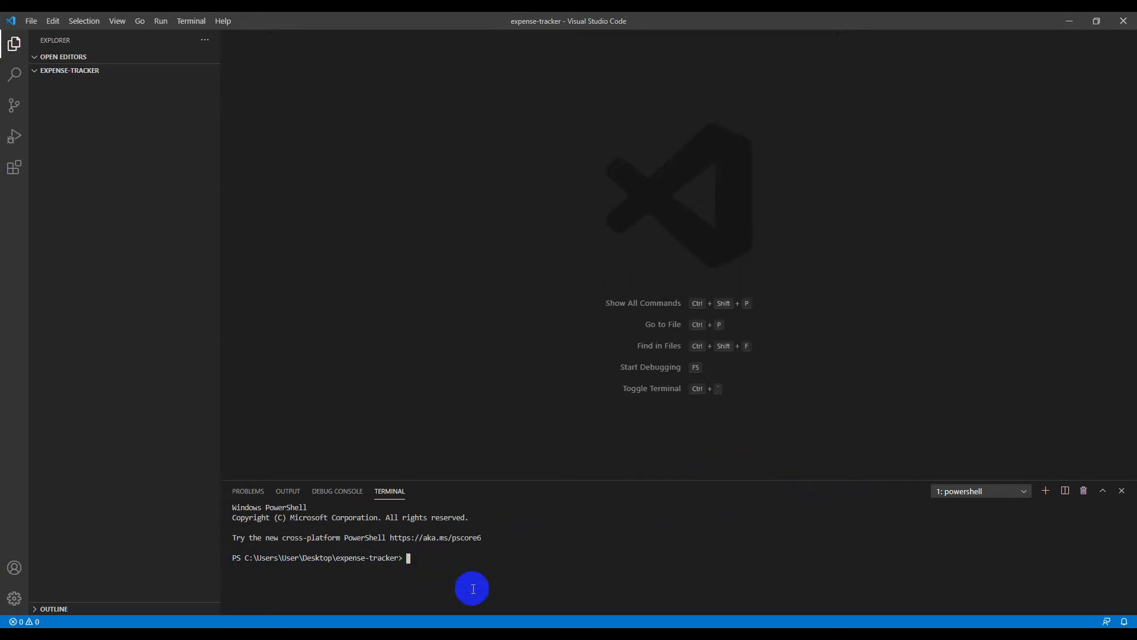
Step: Run pip install django in the PowerShell terminal, confirming Django 3.0.3 is installed
type("pip ins")
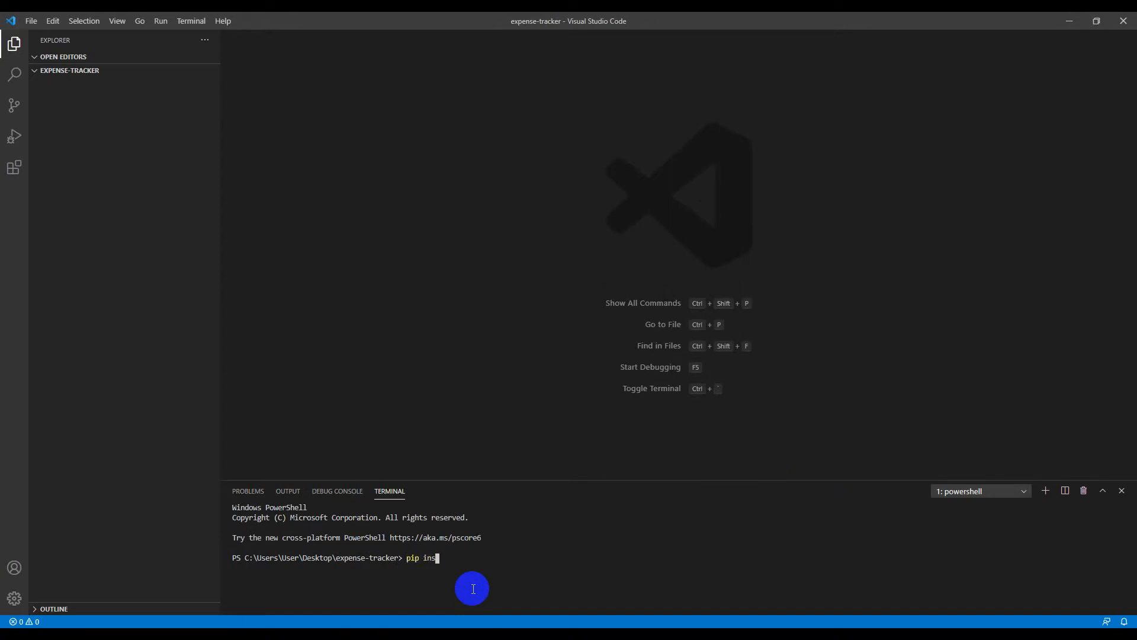
type("a")
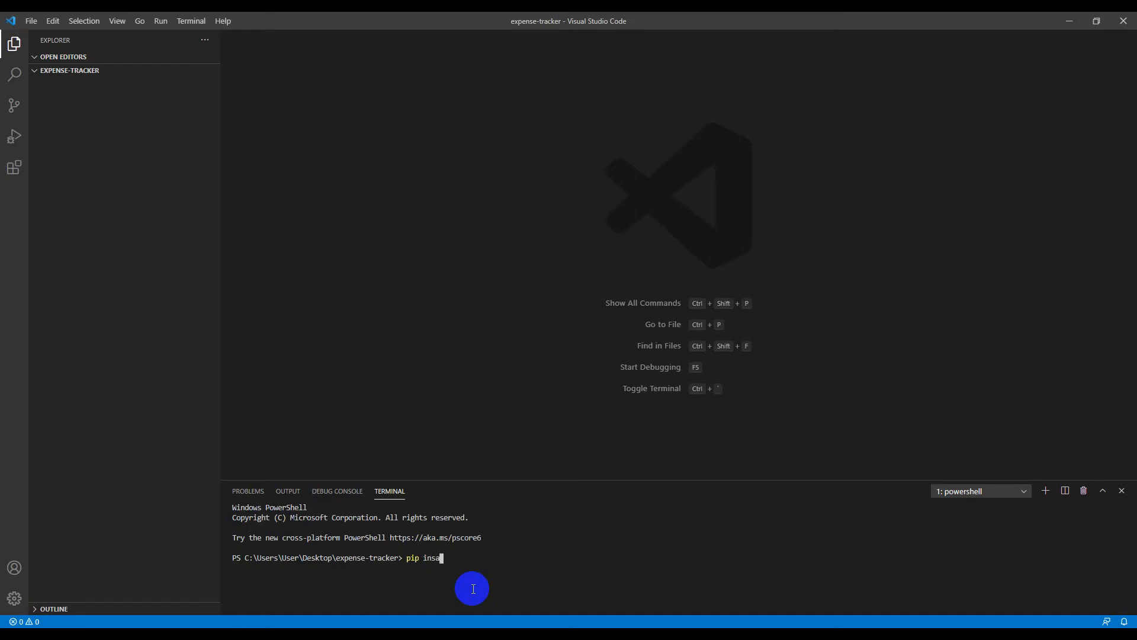
type("tall")
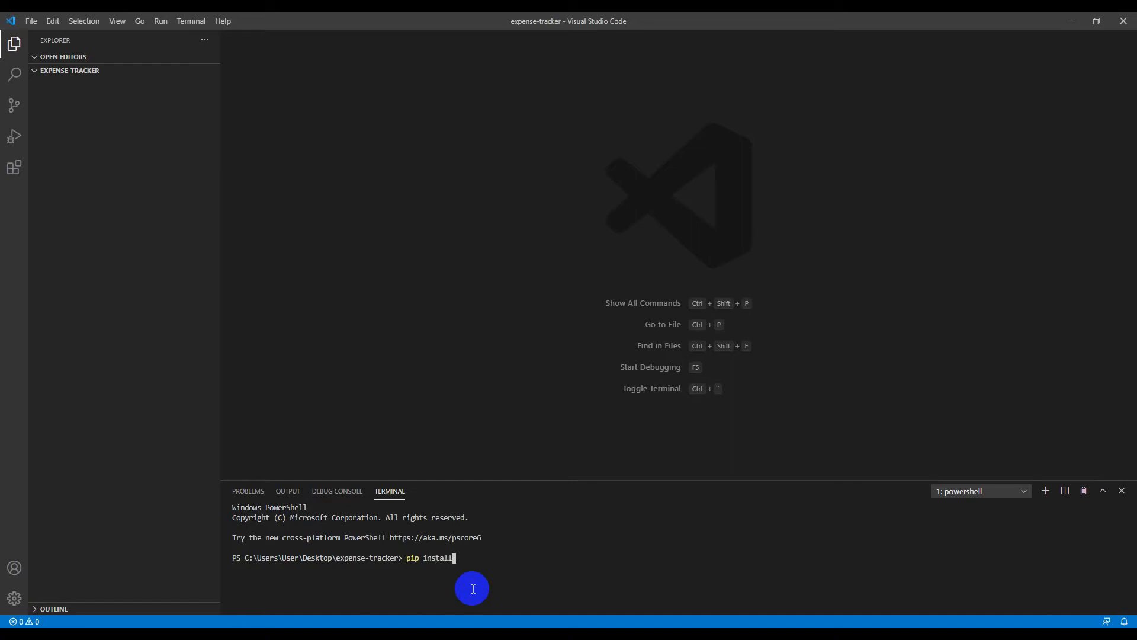
type("djan")
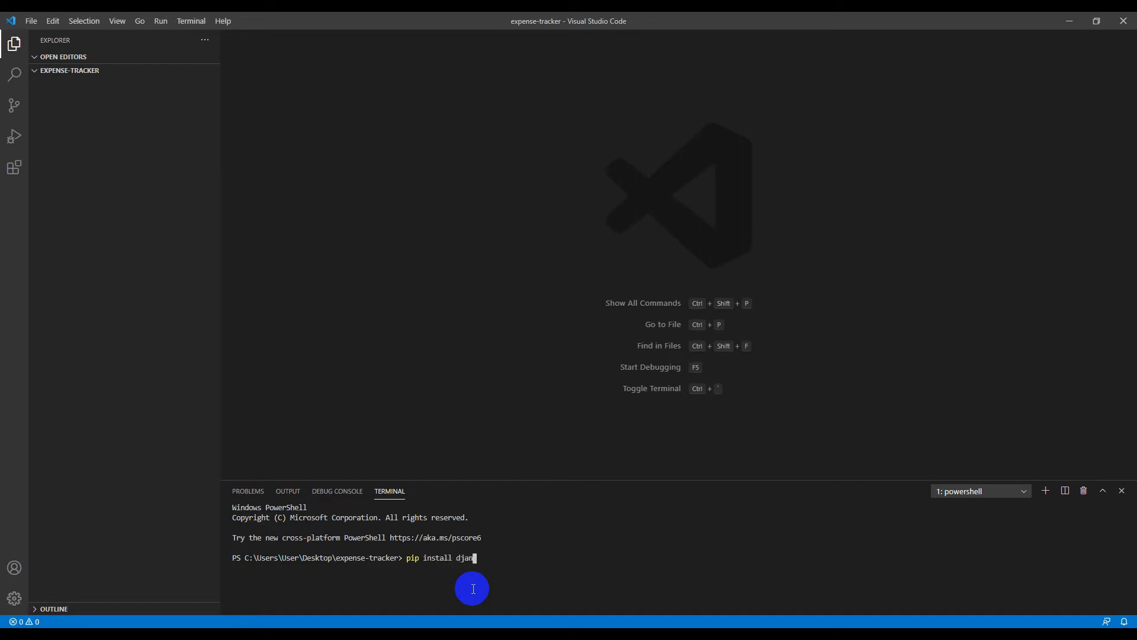
type("go")
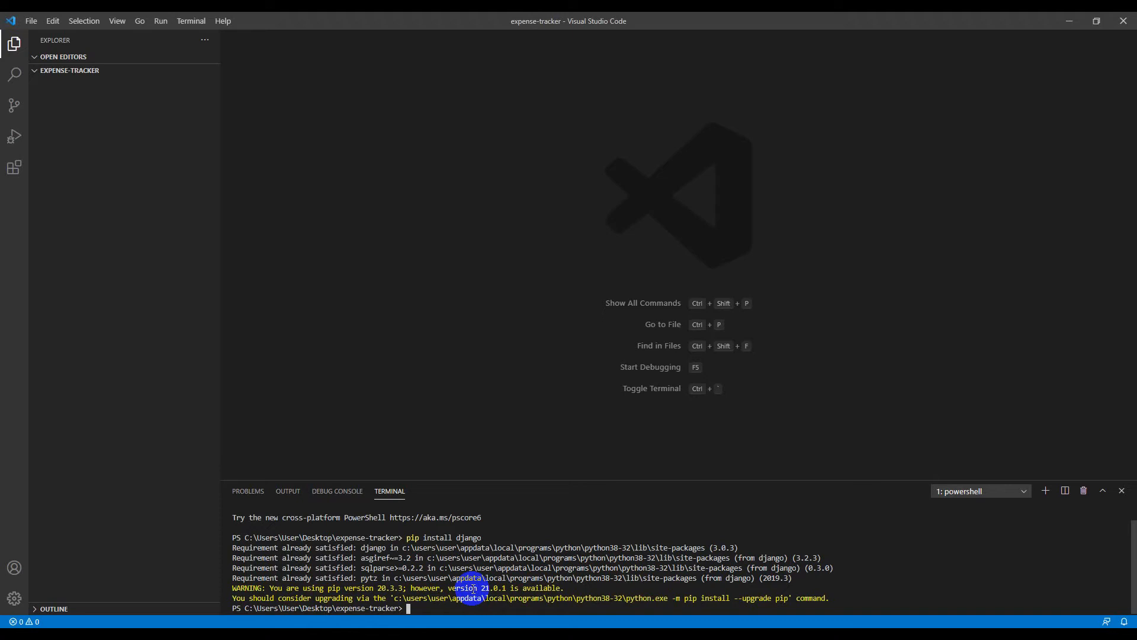
Step: Run django-admin for the expensetracker project, retrying after createproject fails
type("d")
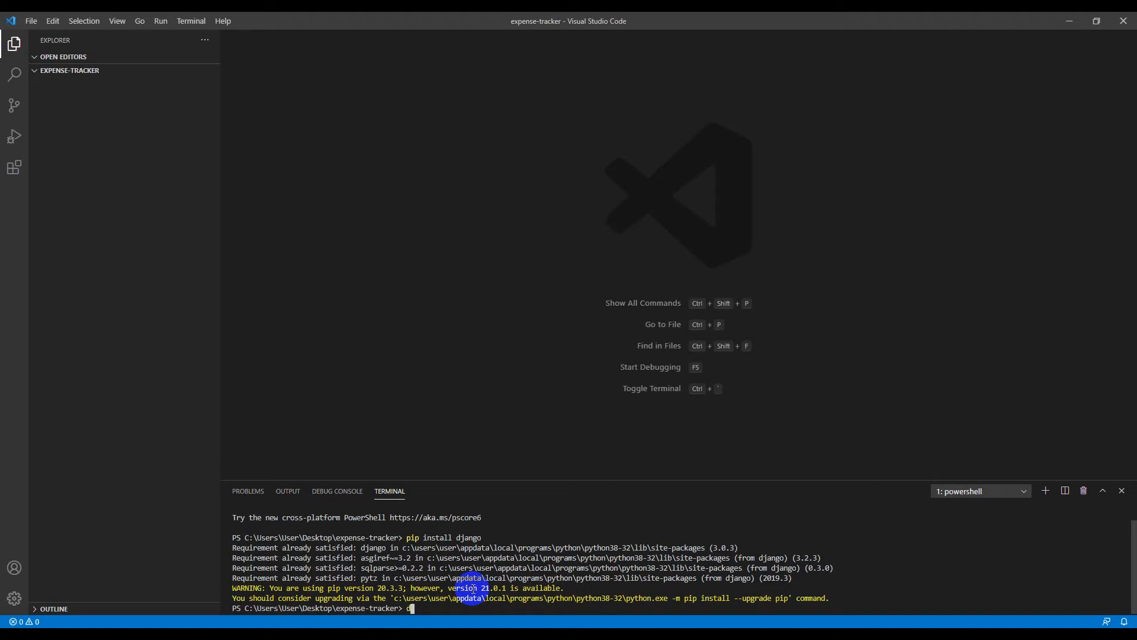
type("django")
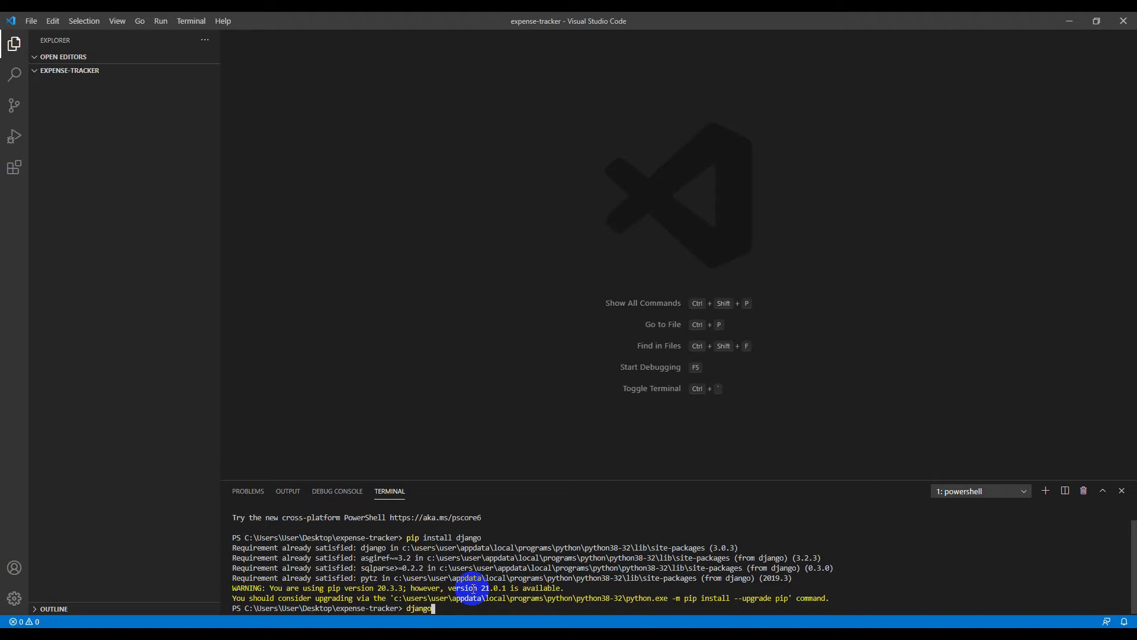
type("-admin")
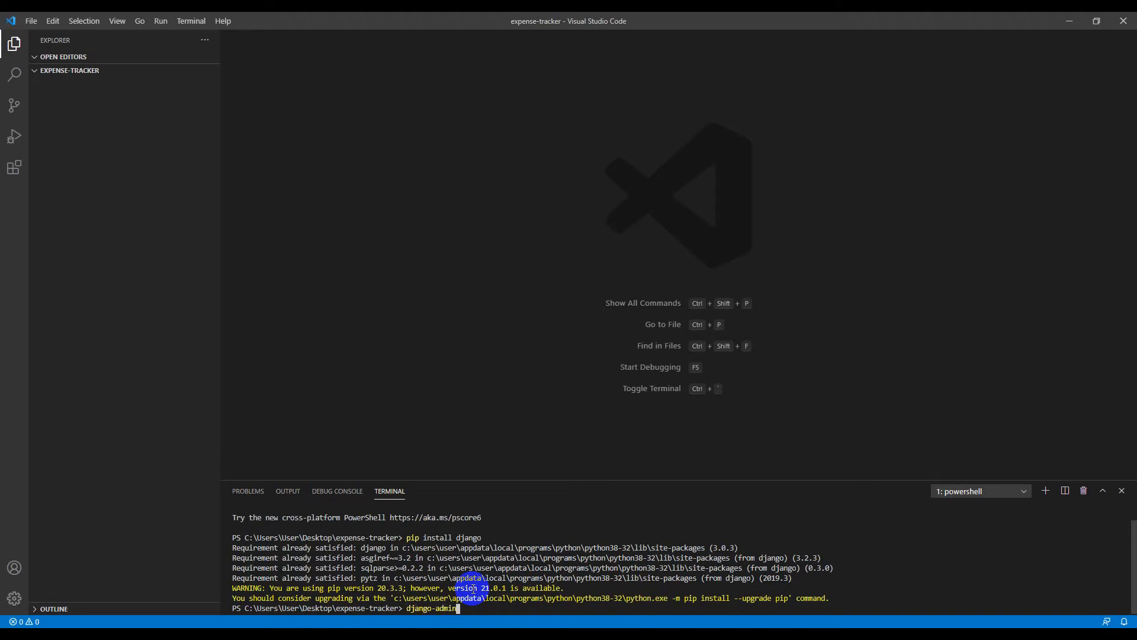
type("create")
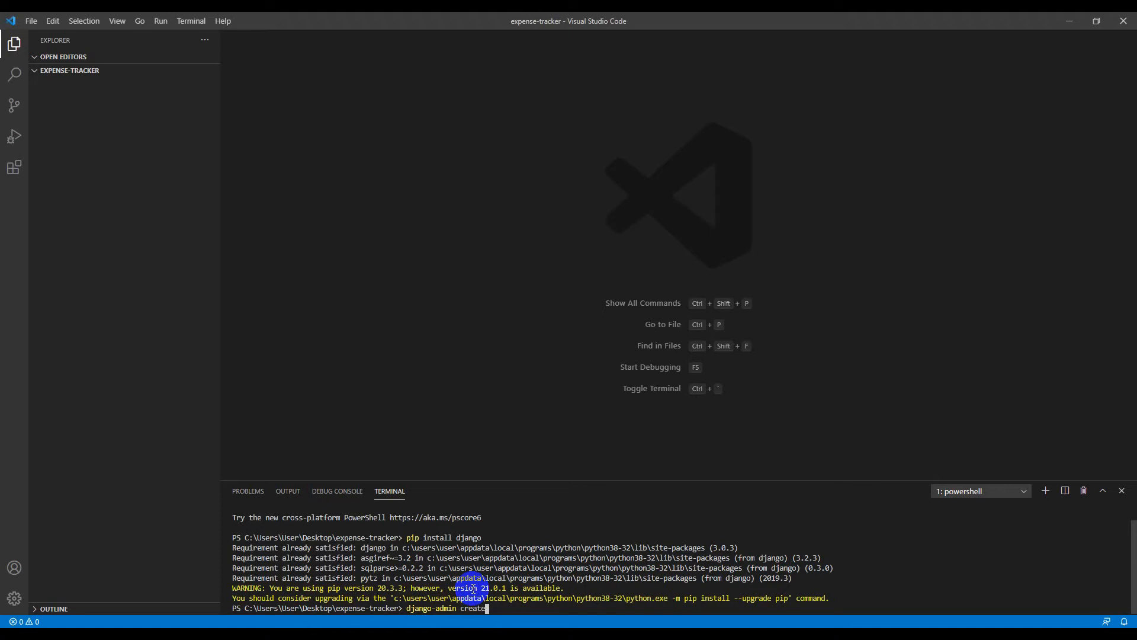
type("project")
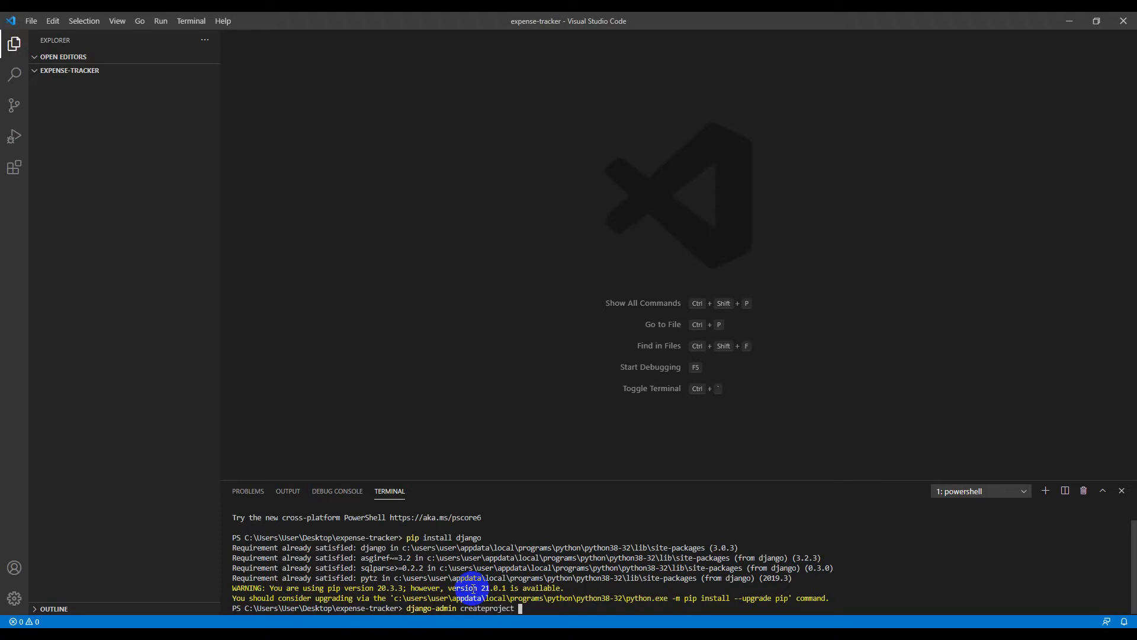
type("cli")
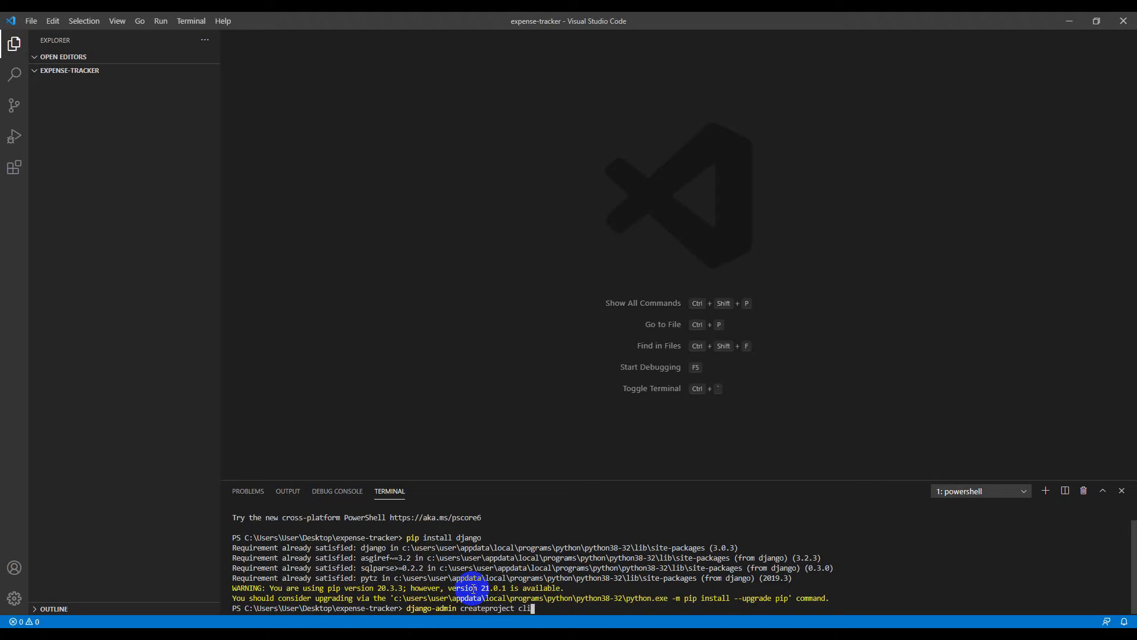
key("Backspace")
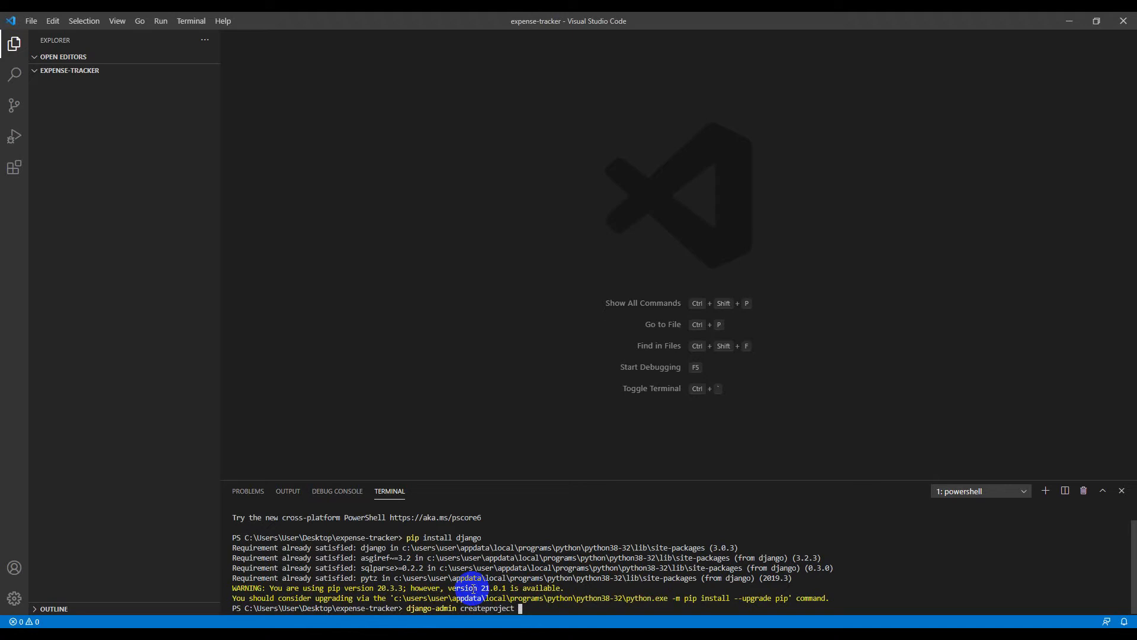
type("expe")
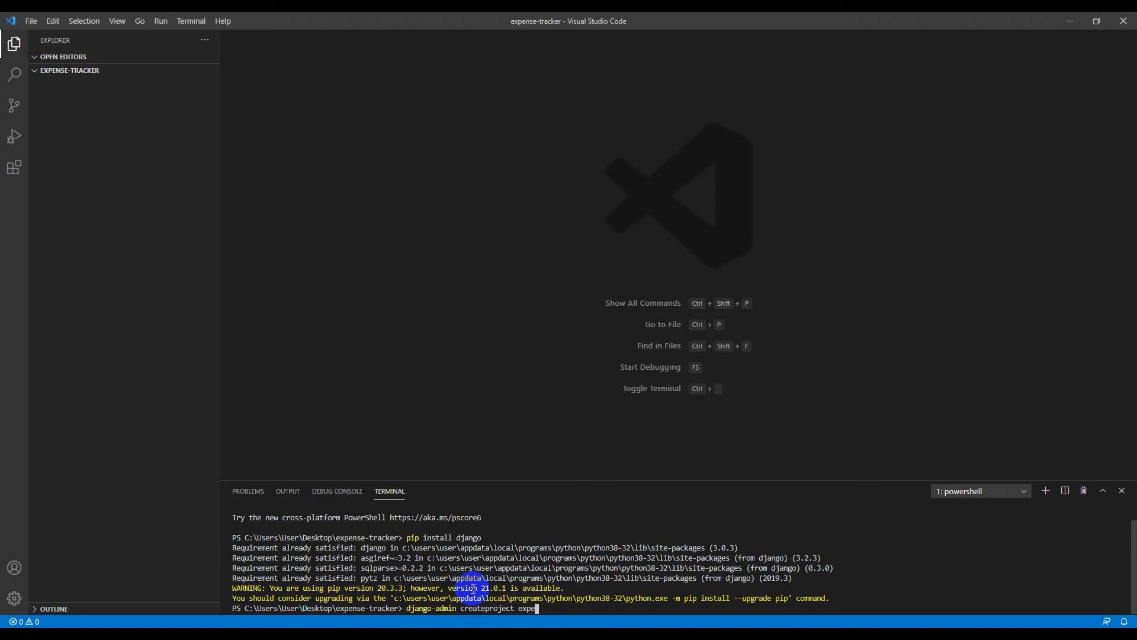
type("nse-t")
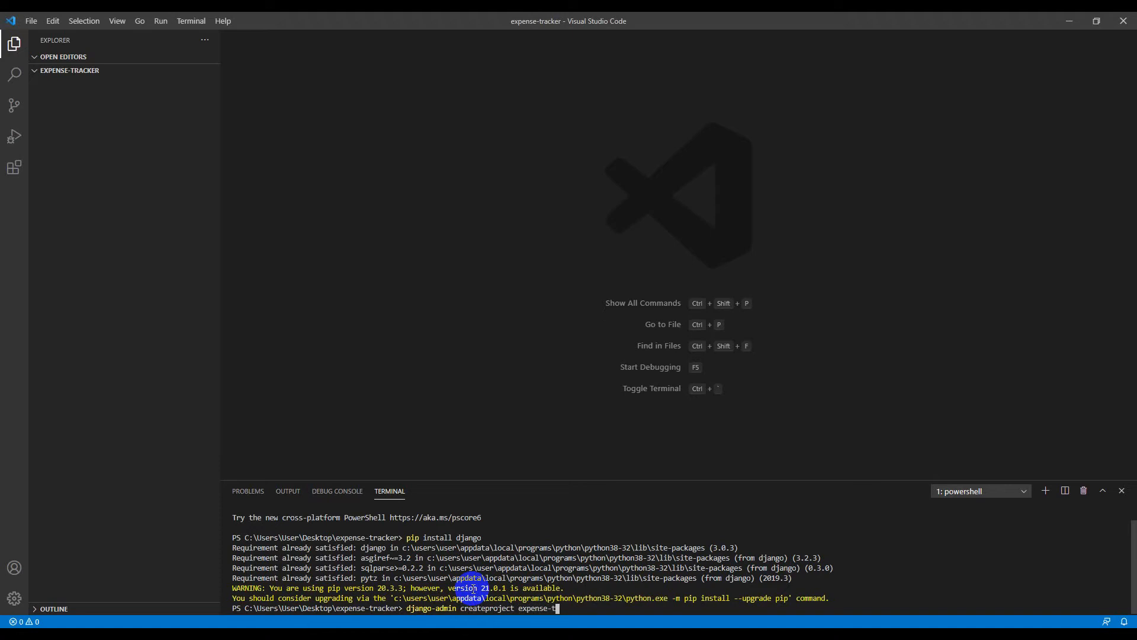
type("racker")
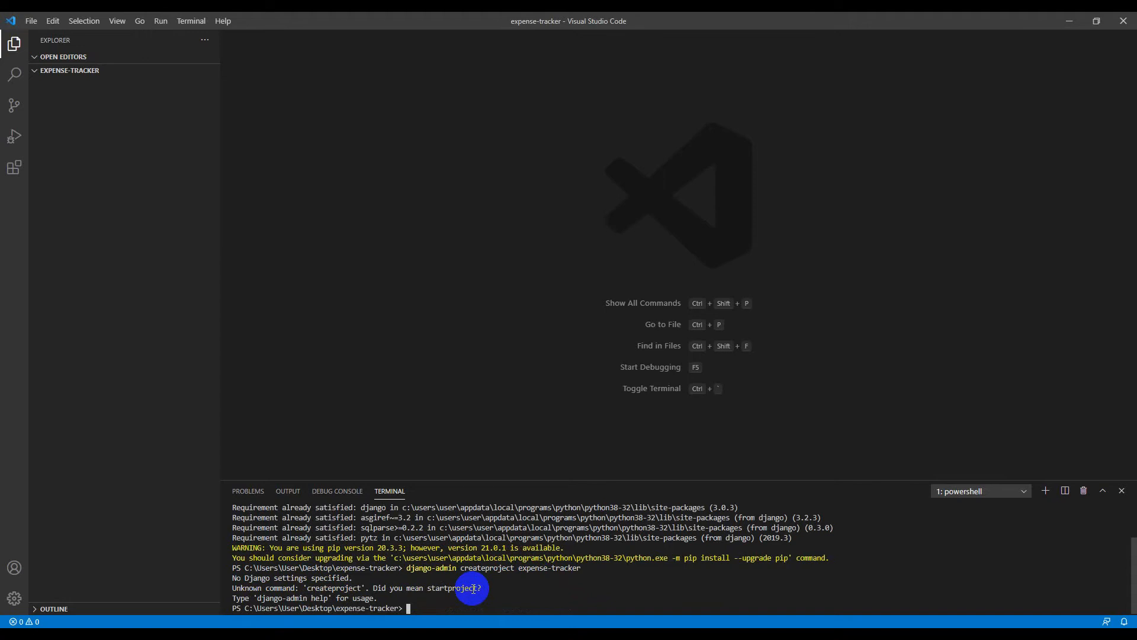
type("django-admin createproject expense-tracker")
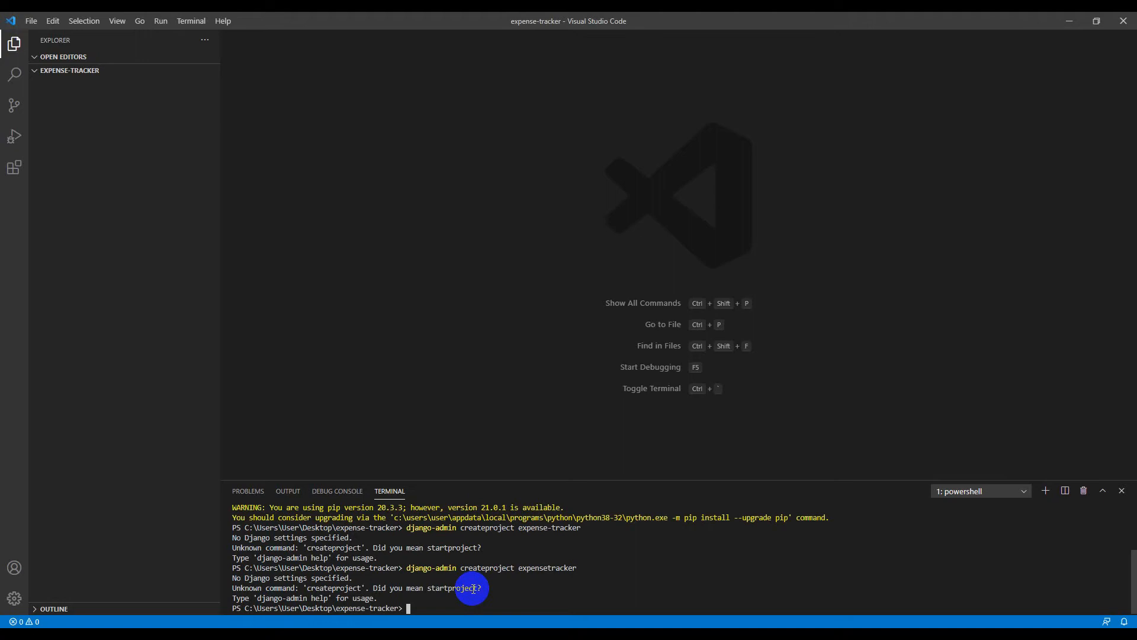
type("django-admin createproject expensetracker")
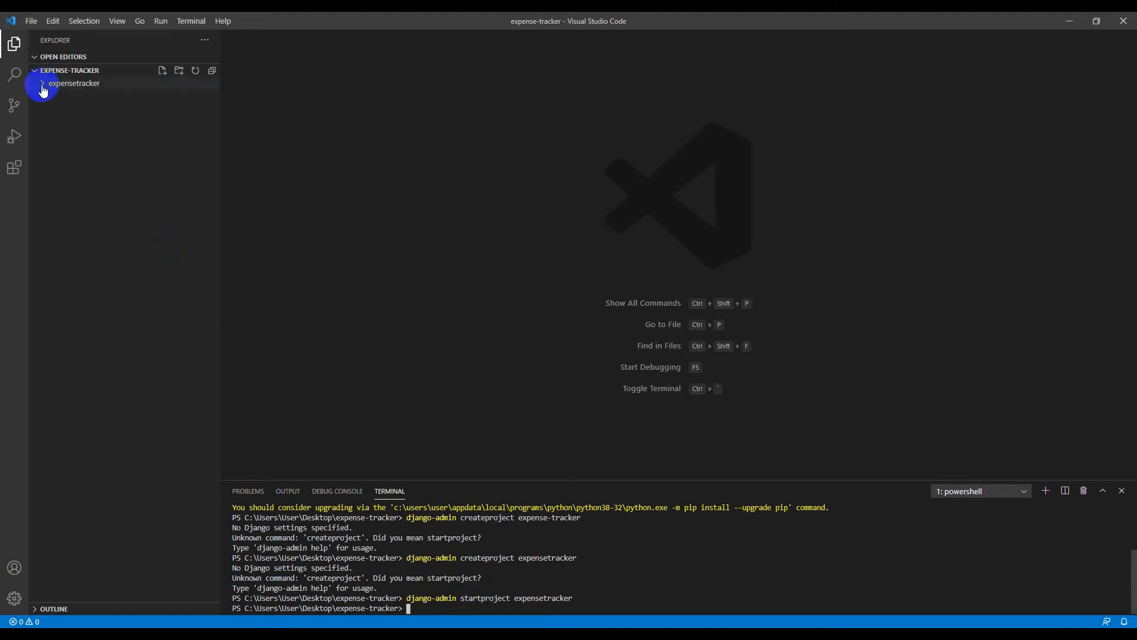
Step: Expand and collapse the outer and inner expensetracker folders to inspect generated files
left_click(73, 83)
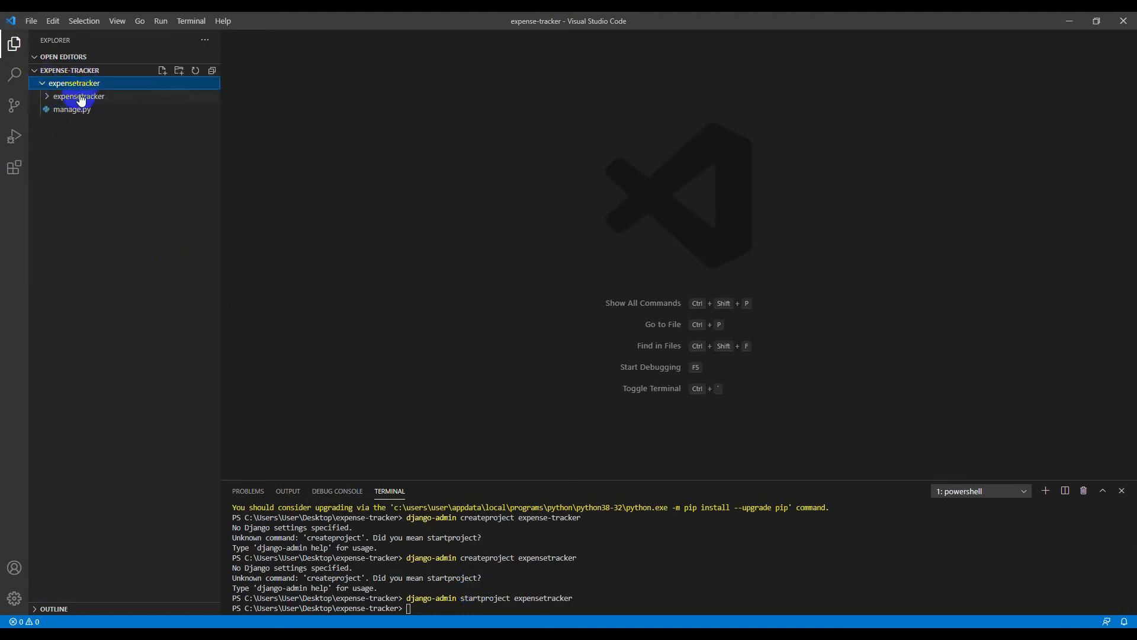
left_click(74, 96)
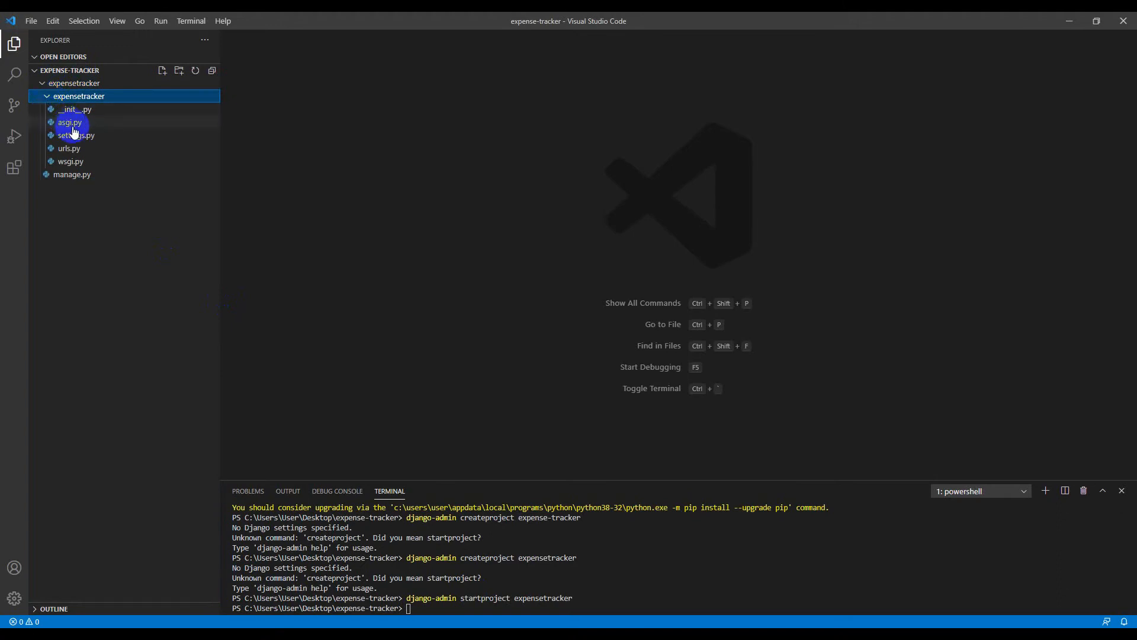
mouse_move(75, 135)
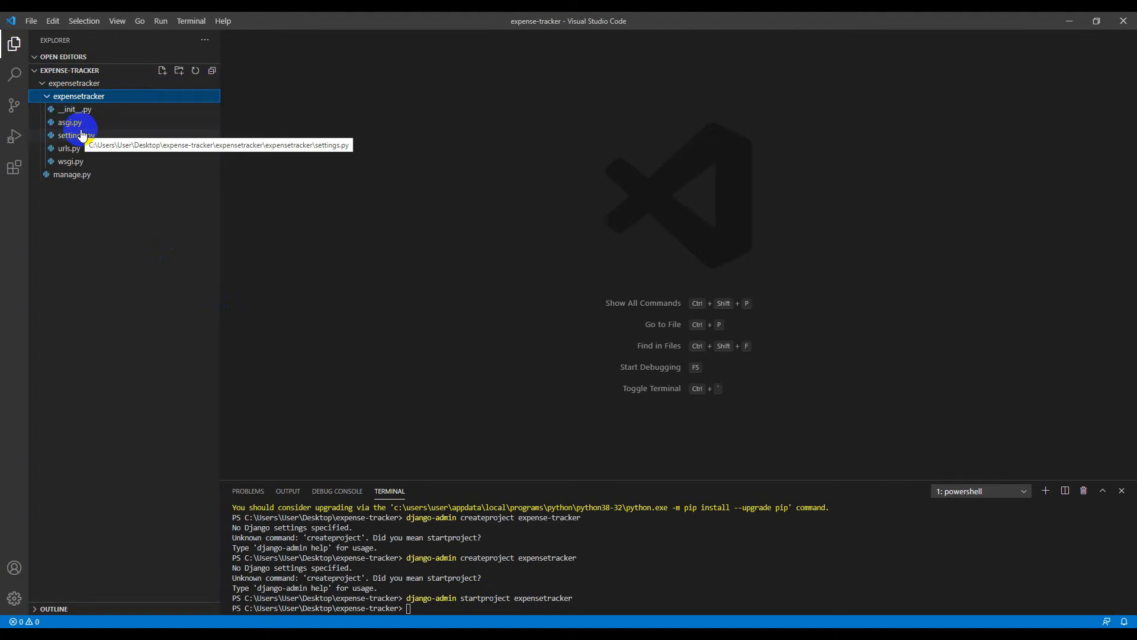
mouse_move(321, 160)
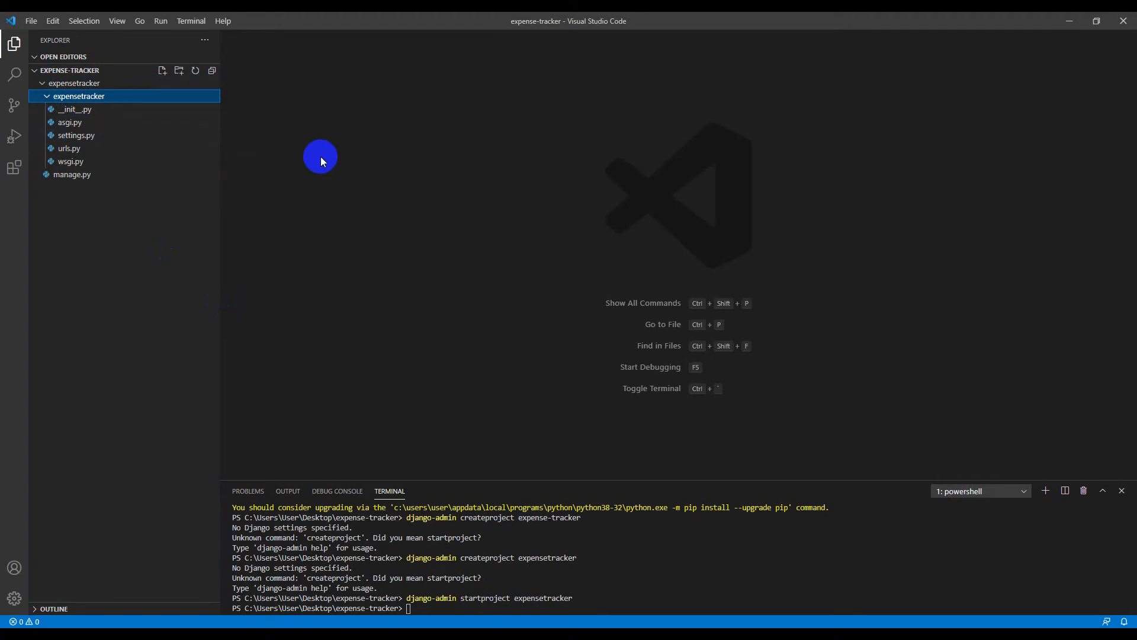
mouse_move(250, 152)
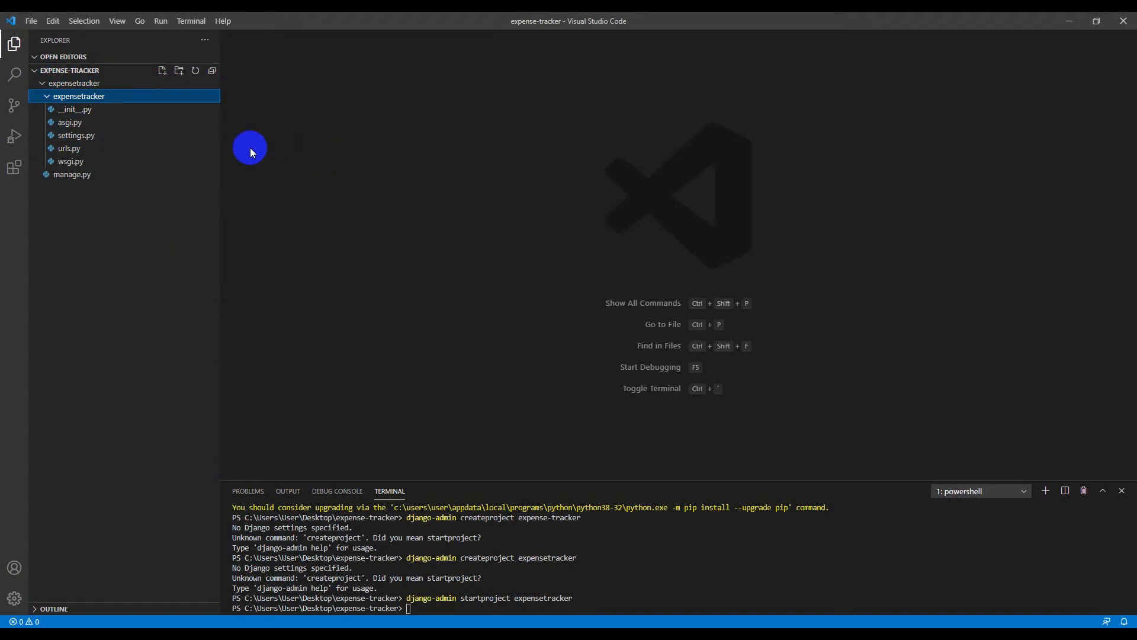
left_click(78, 96)
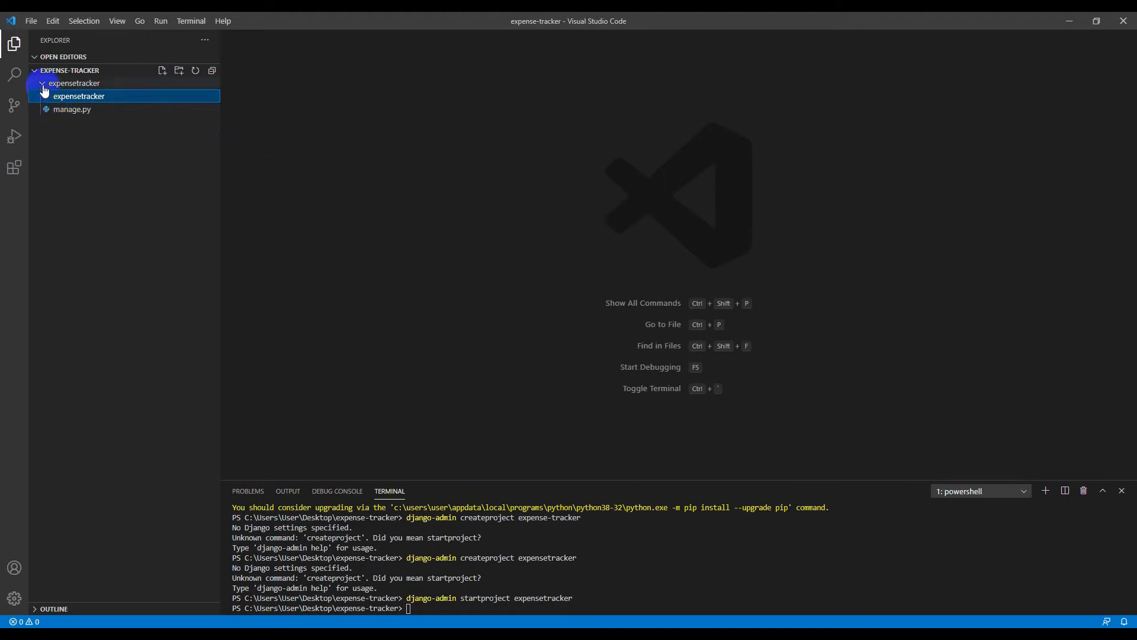
left_click(74, 83)
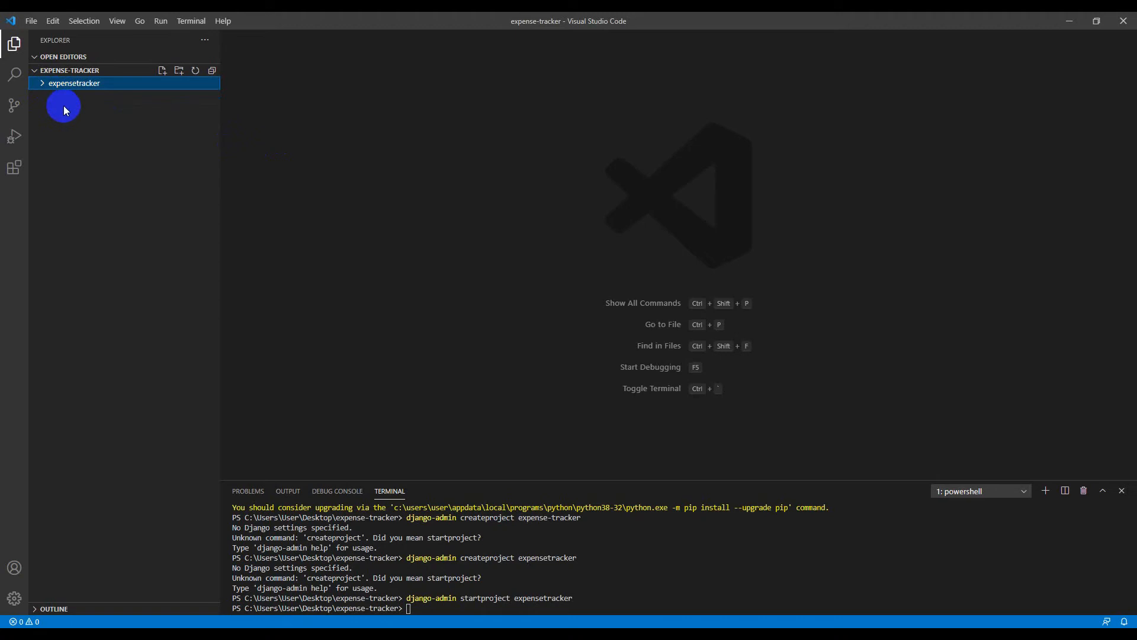
left_click(74, 83)
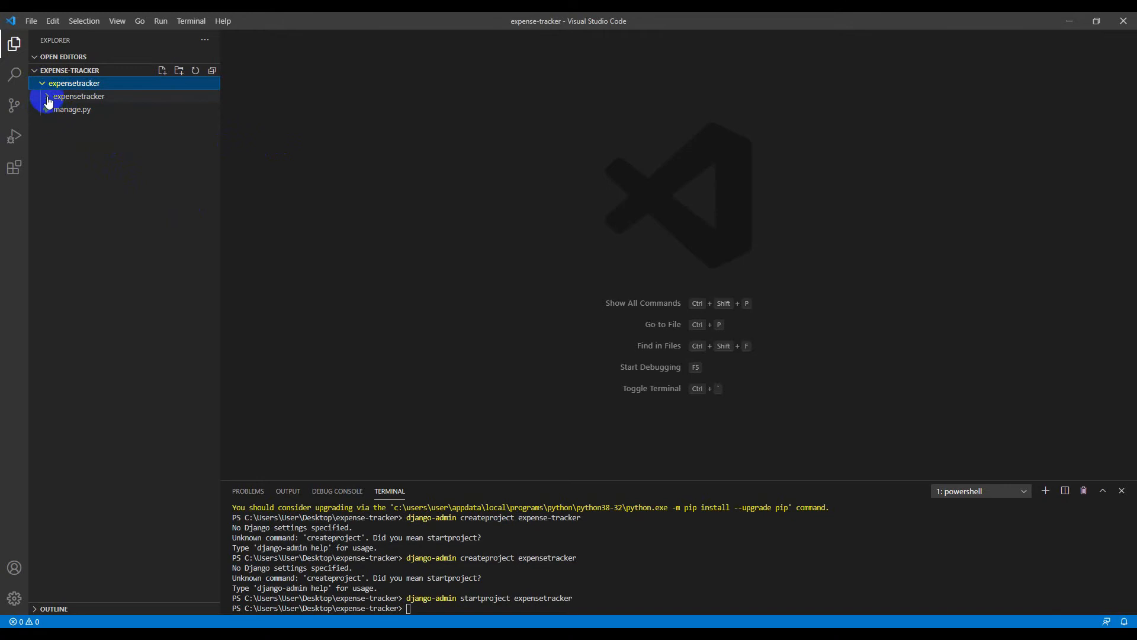
left_click(78, 96)
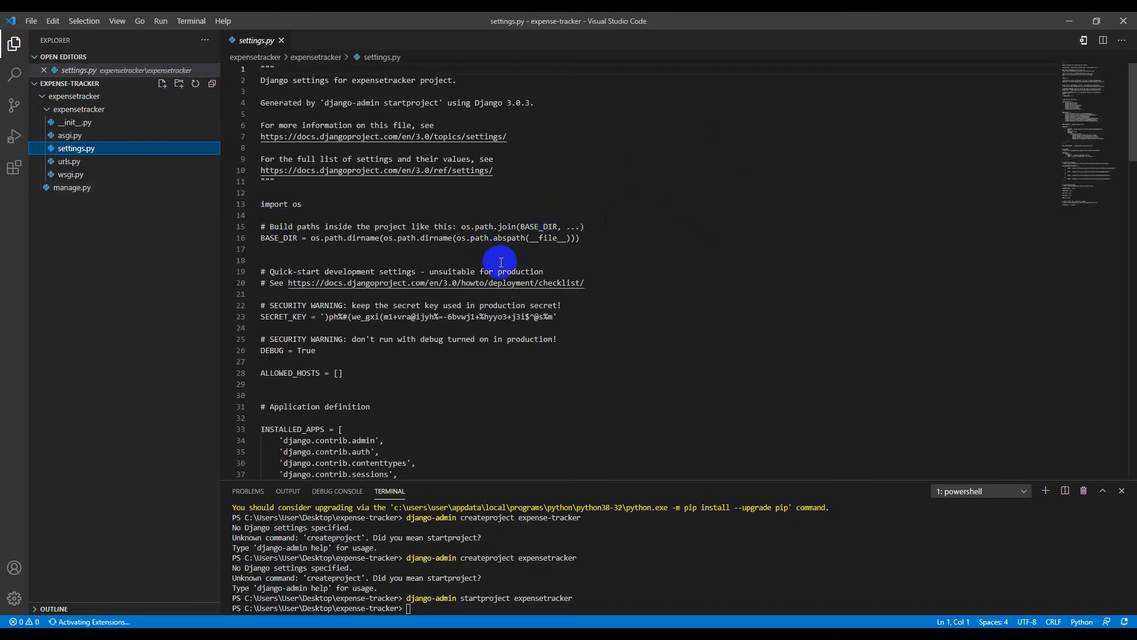
Step: Review urls.py, then close the Python Get Started and urls.py tabs
scroll("down", 3)
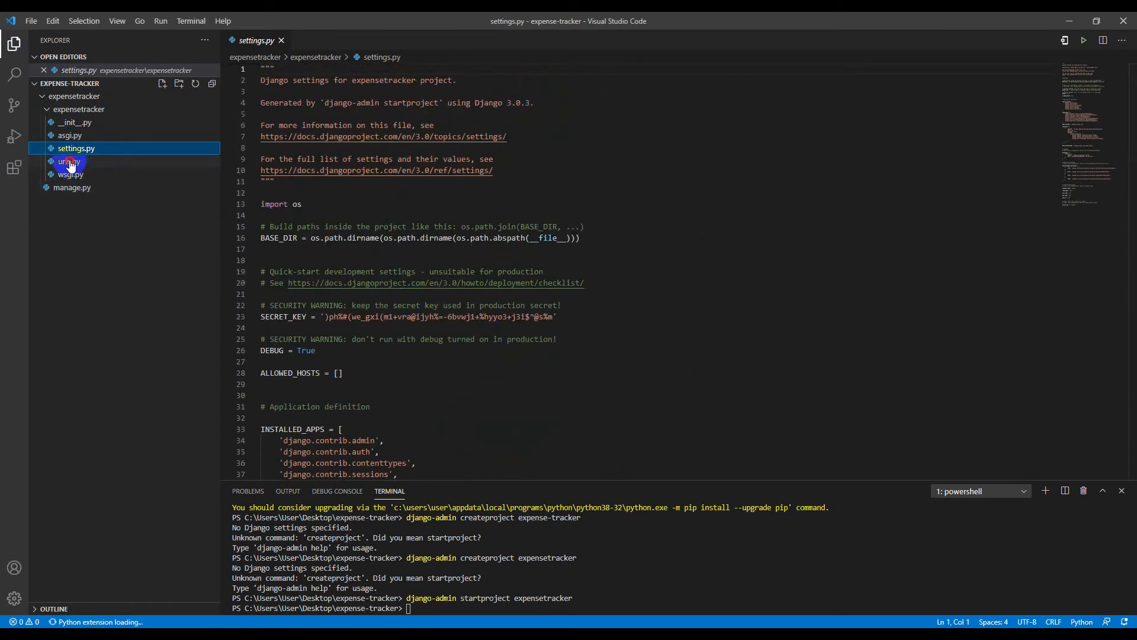
left_click(69, 174)
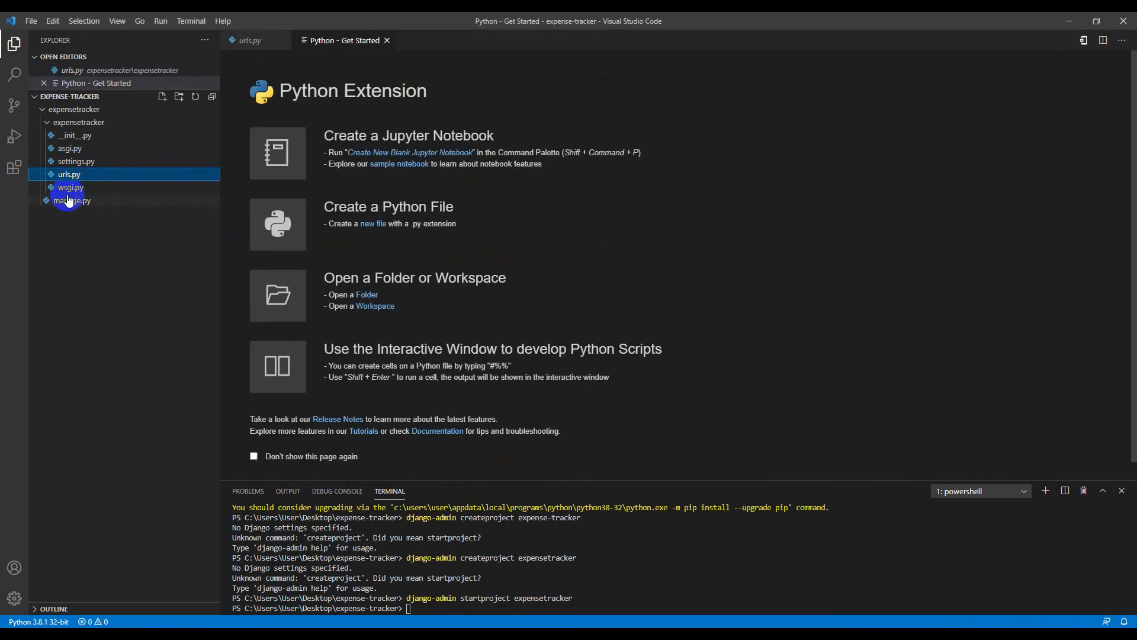
left_click(70, 187)
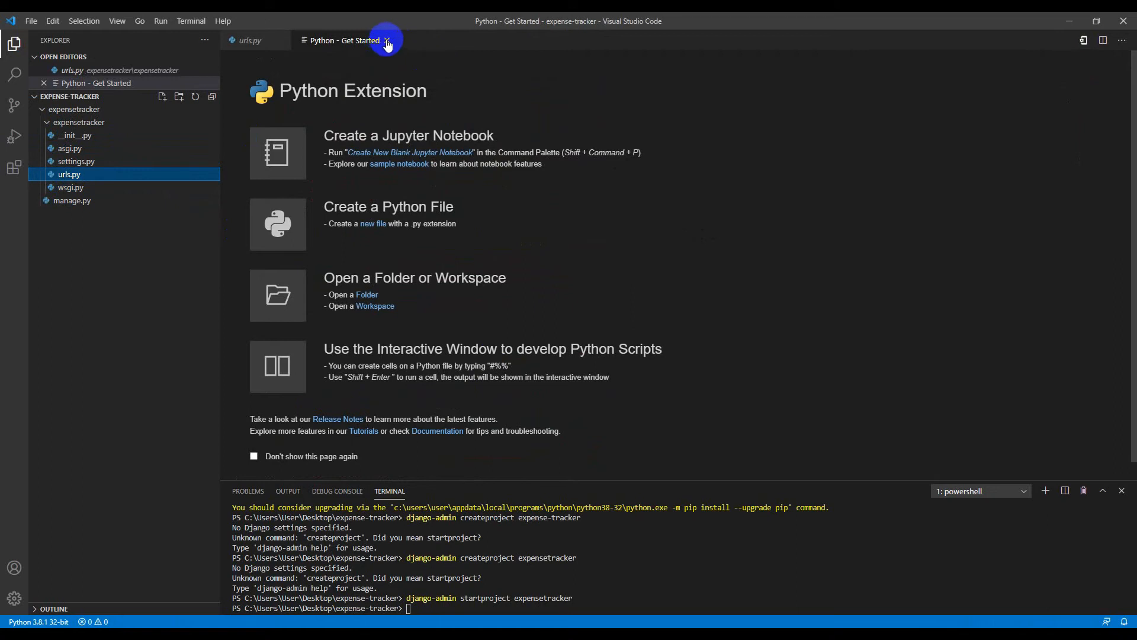
left_click(388, 40)
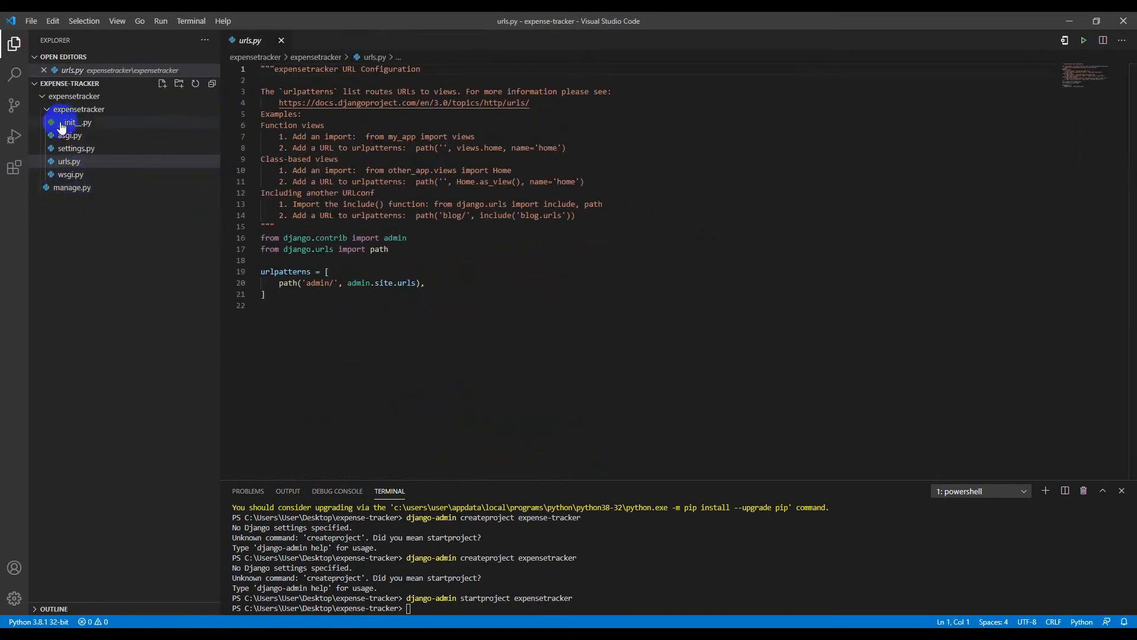
left_click(78, 109)
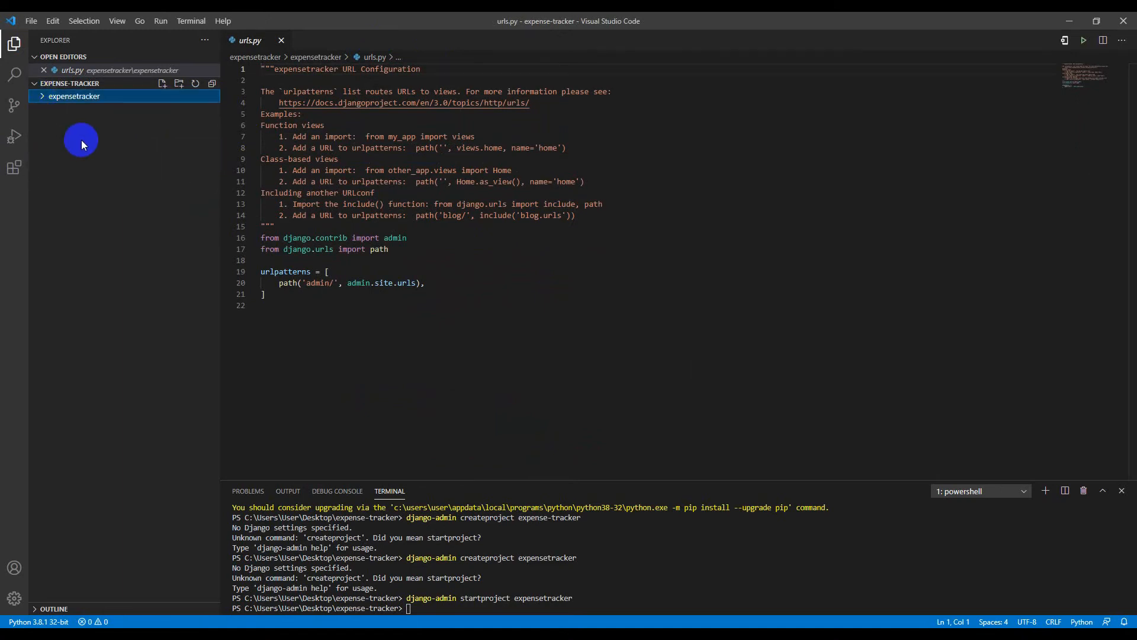
left_click(74, 96)
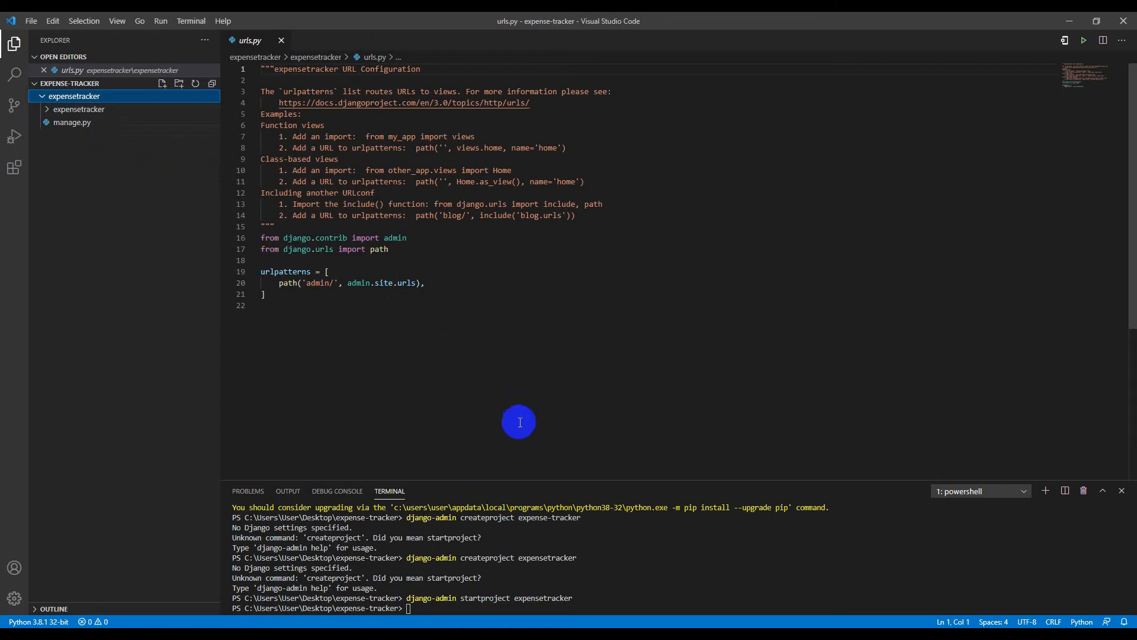
mouse_move(510, 434)
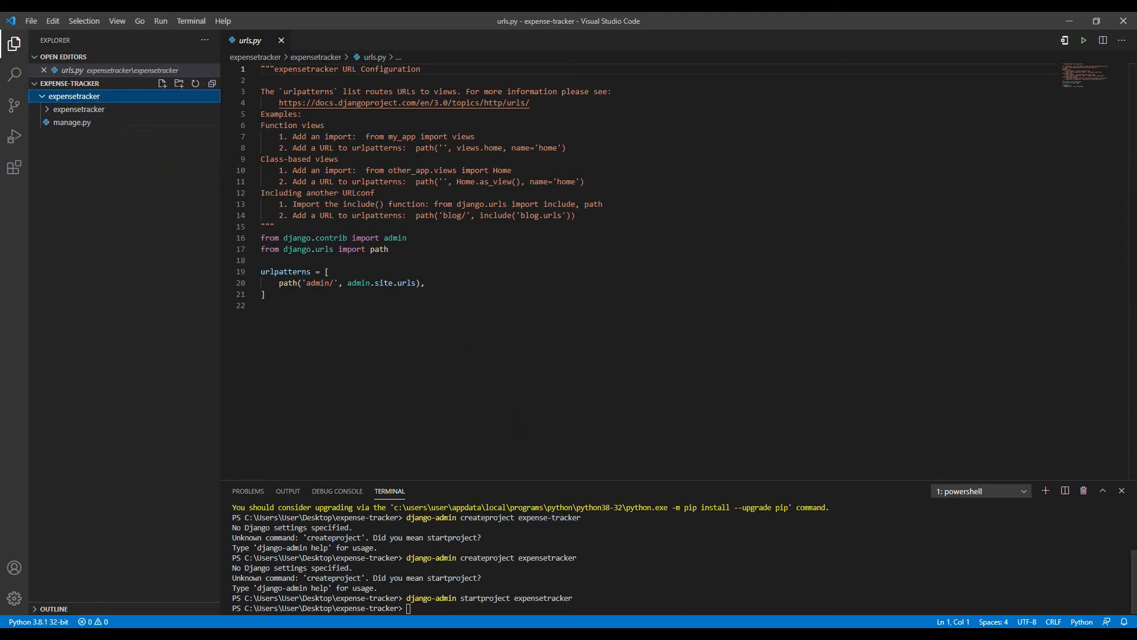
left_click(281, 40)
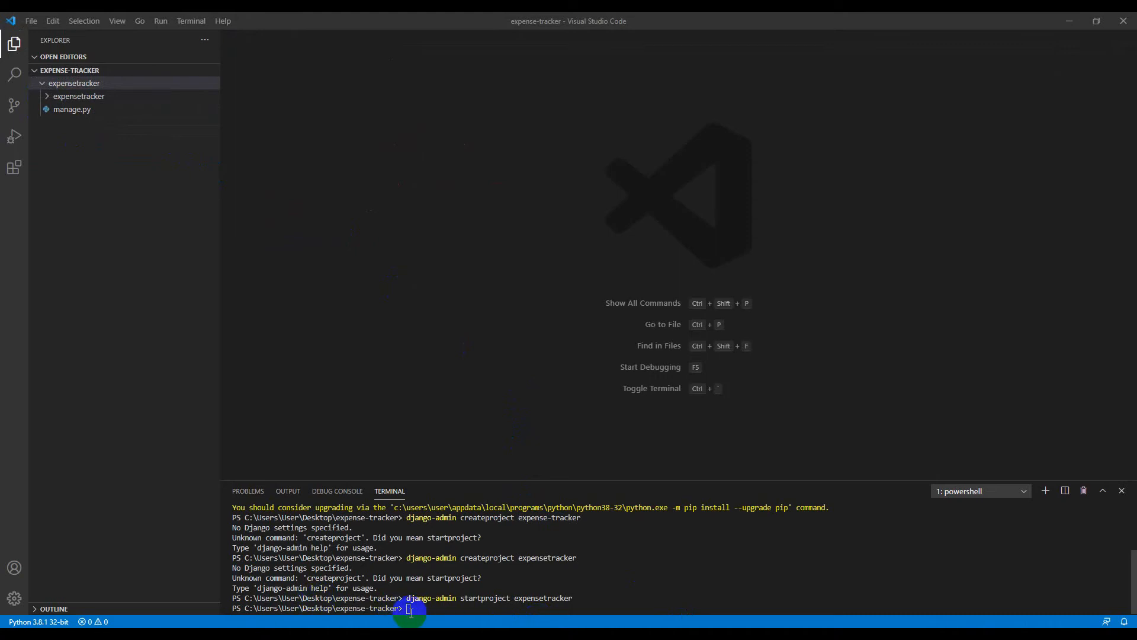
Step: Change the terminal directory into the expensetracker project folder with cd
type("cd")
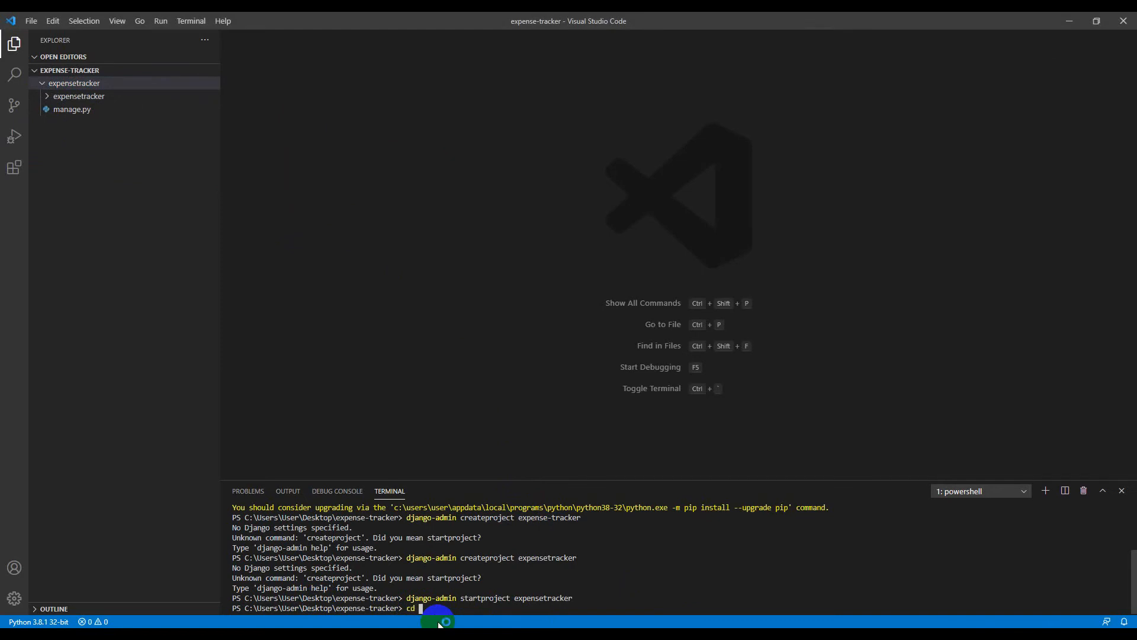
type("expensetrac")
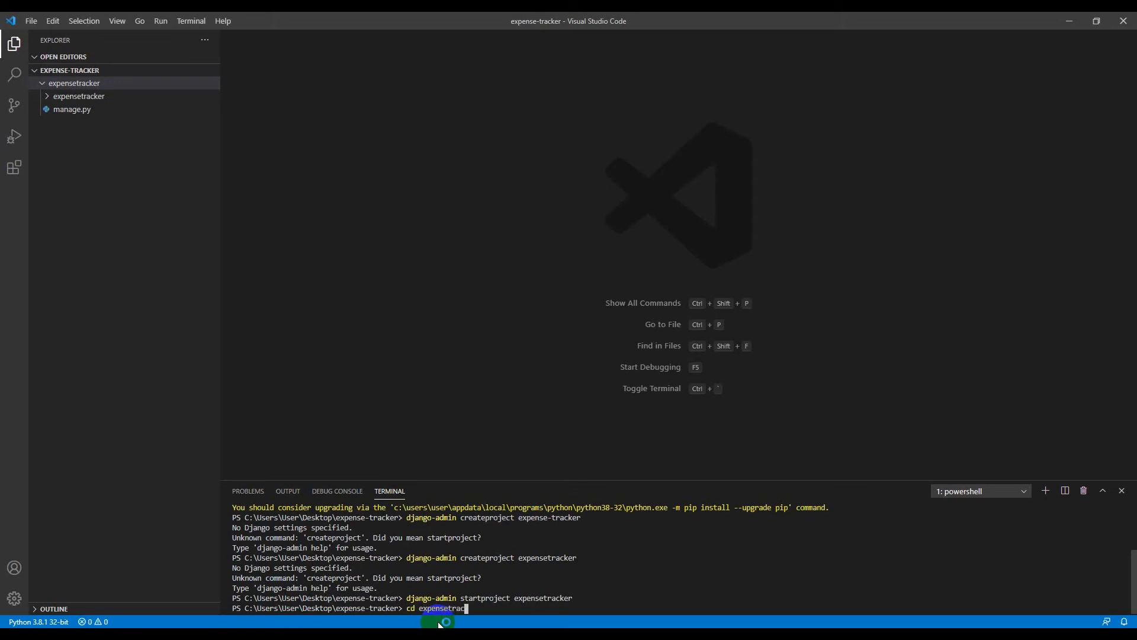
type("ker")
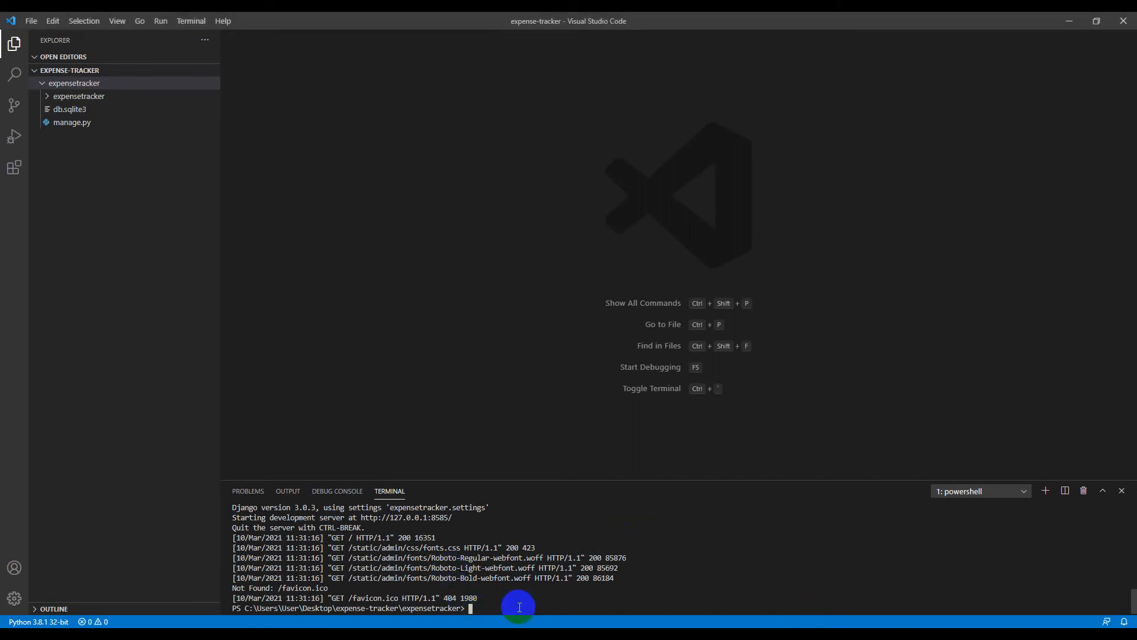
Step: Run python manage.py runserver to serve the project at 127.0.0.1:8000
type("python manage.py")
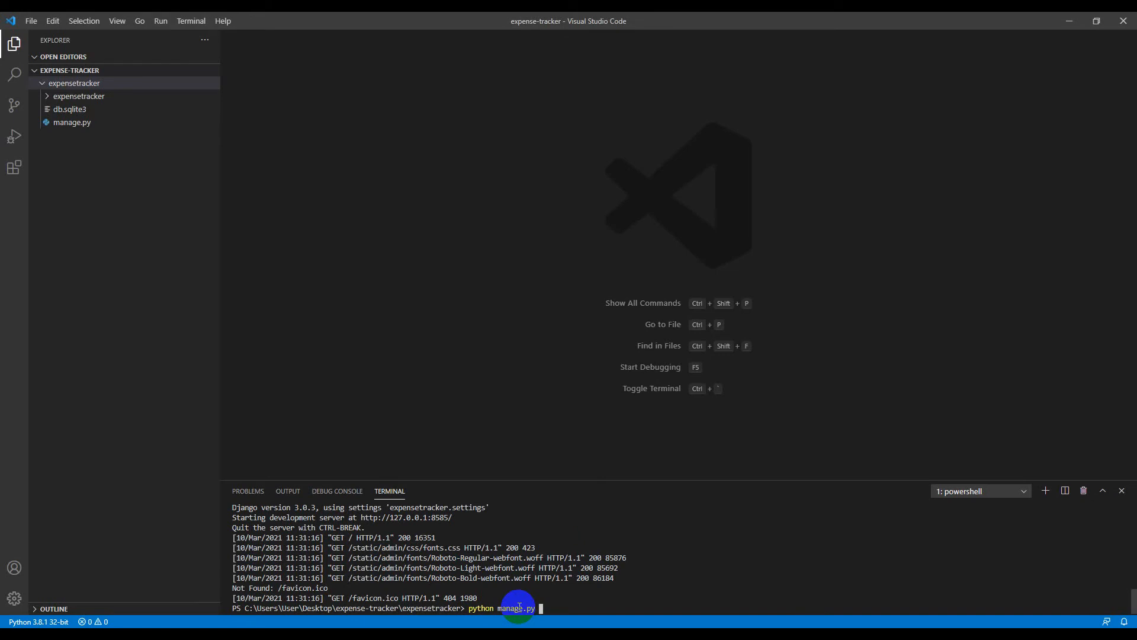
type("runser")
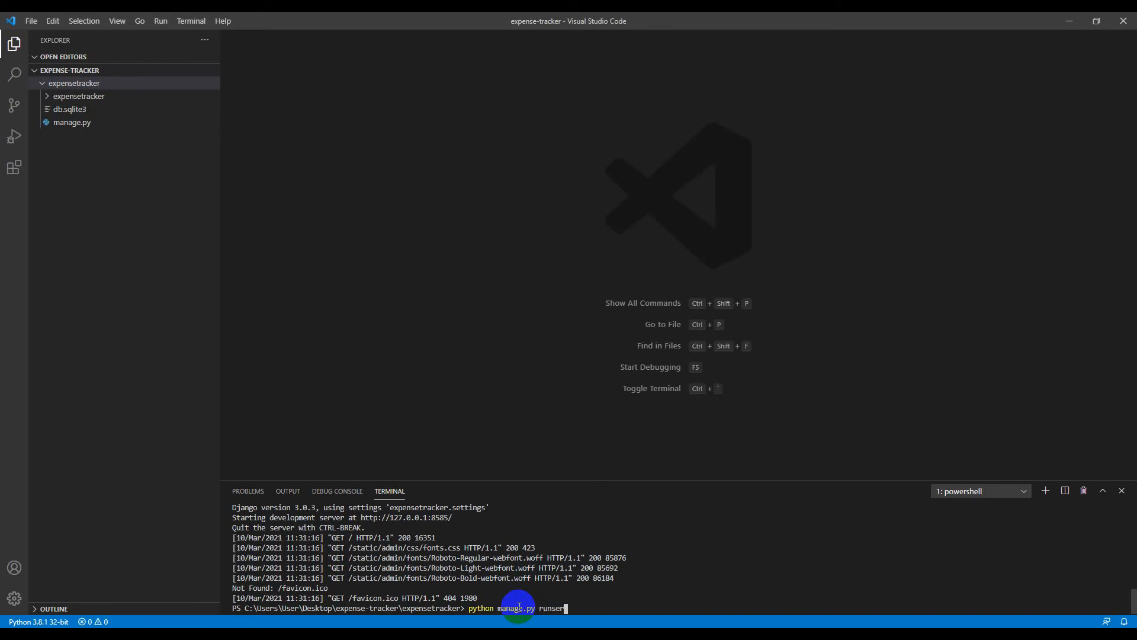
type("ver")
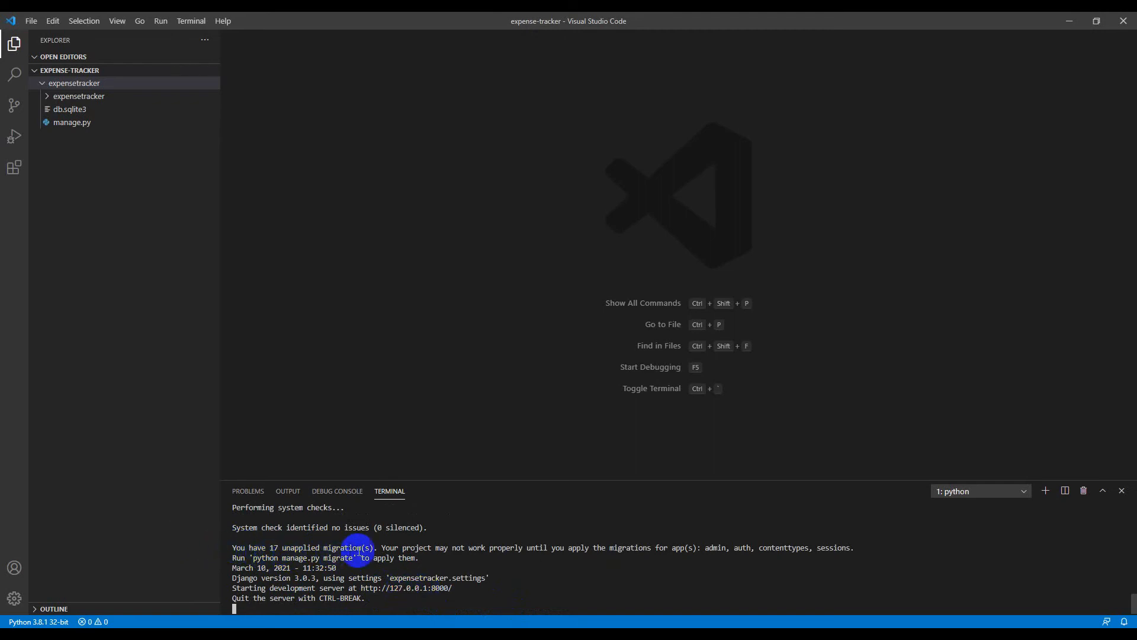
mouse_move(709, 565)
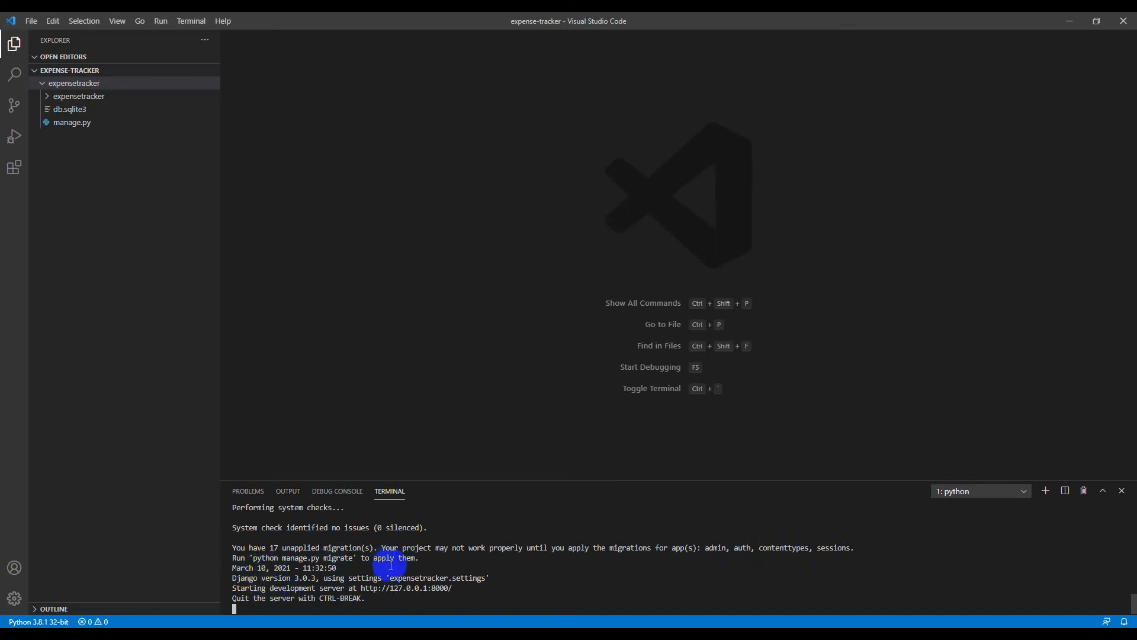
mouse_move(466, 578)
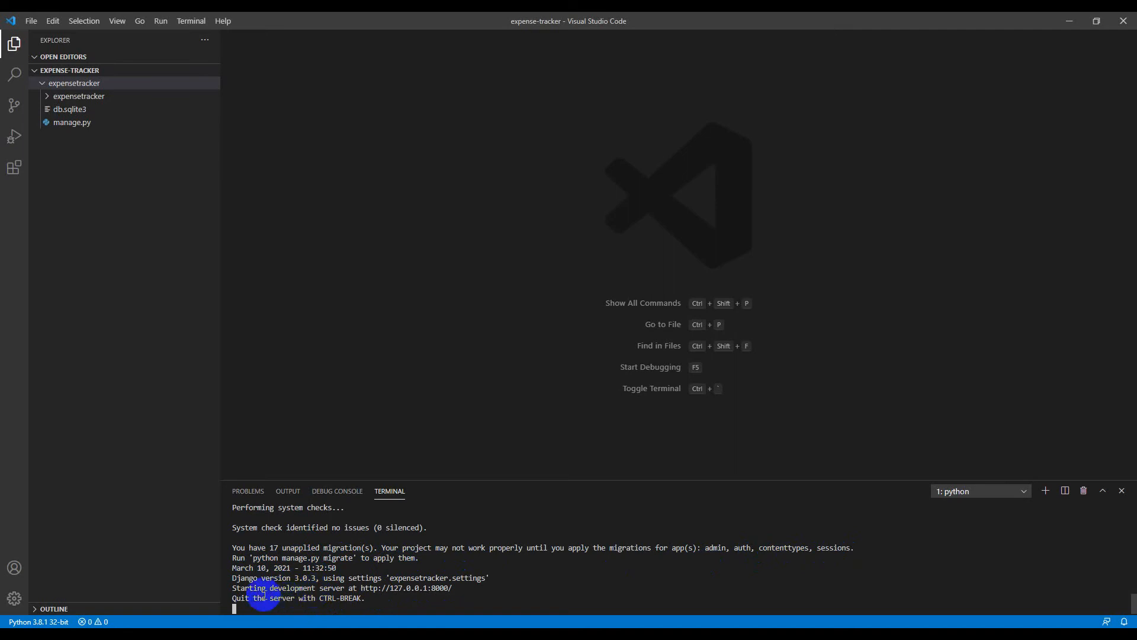
mouse_move(430, 588)
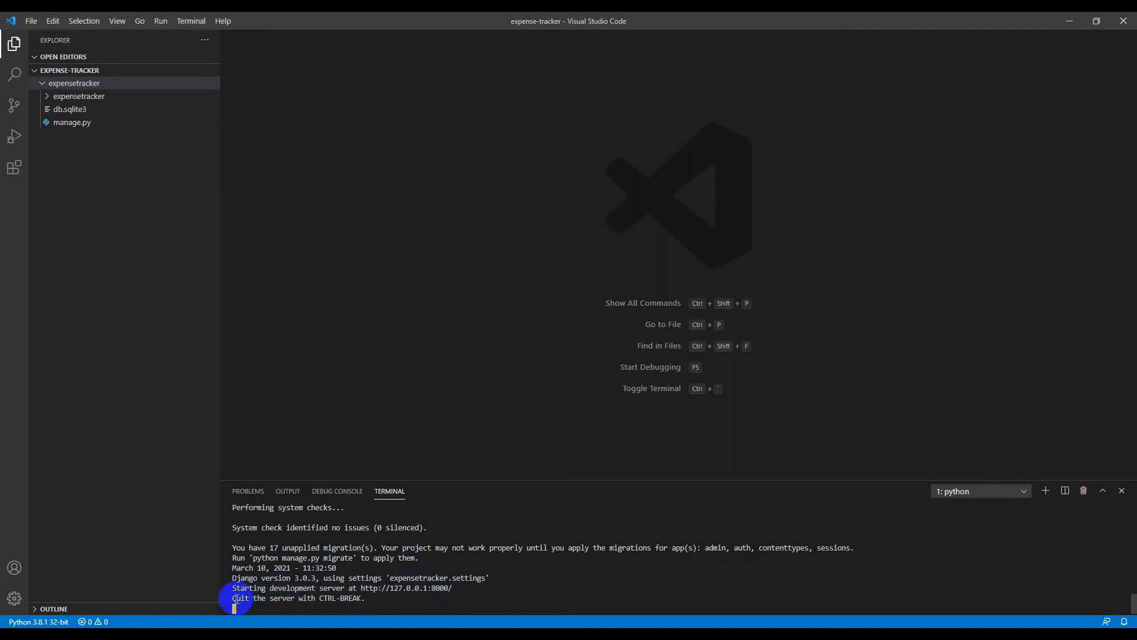
mouse_move(359, 598)
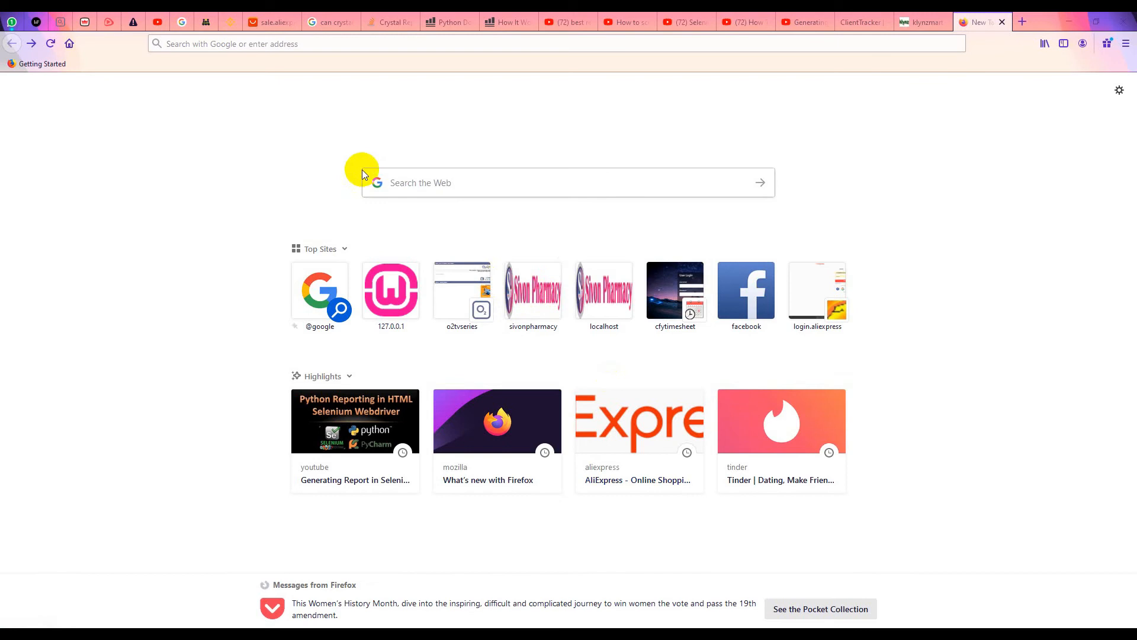
Step: Load 127.0.0.1:8000/ in Firefox to see the Django rocket page
left_click(555, 44)
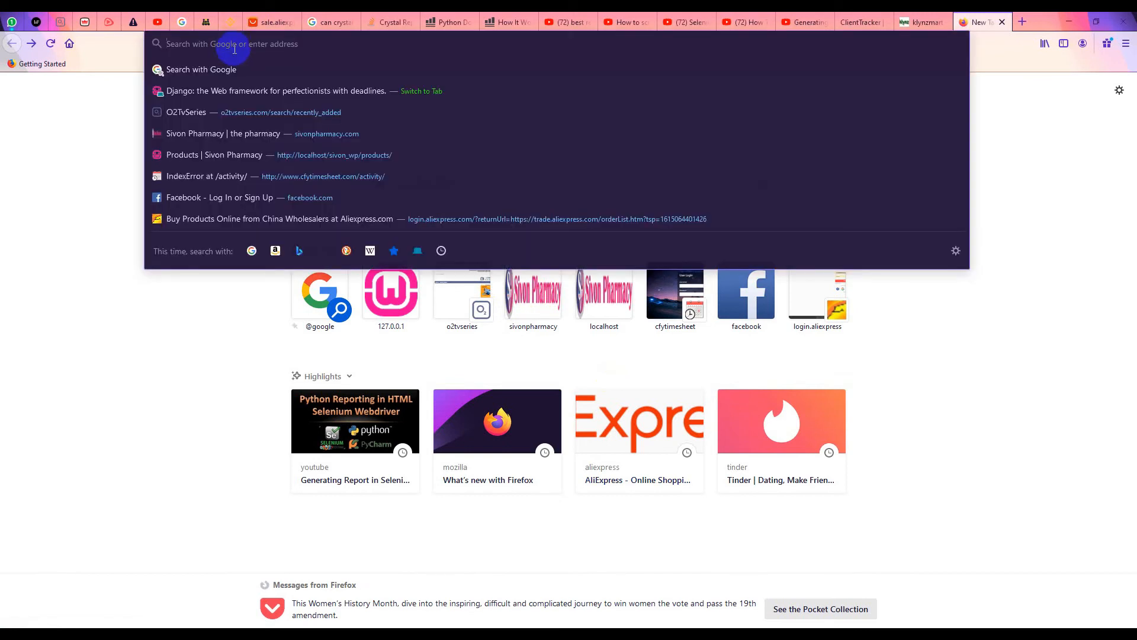
type("127.0.0.1:8000/")
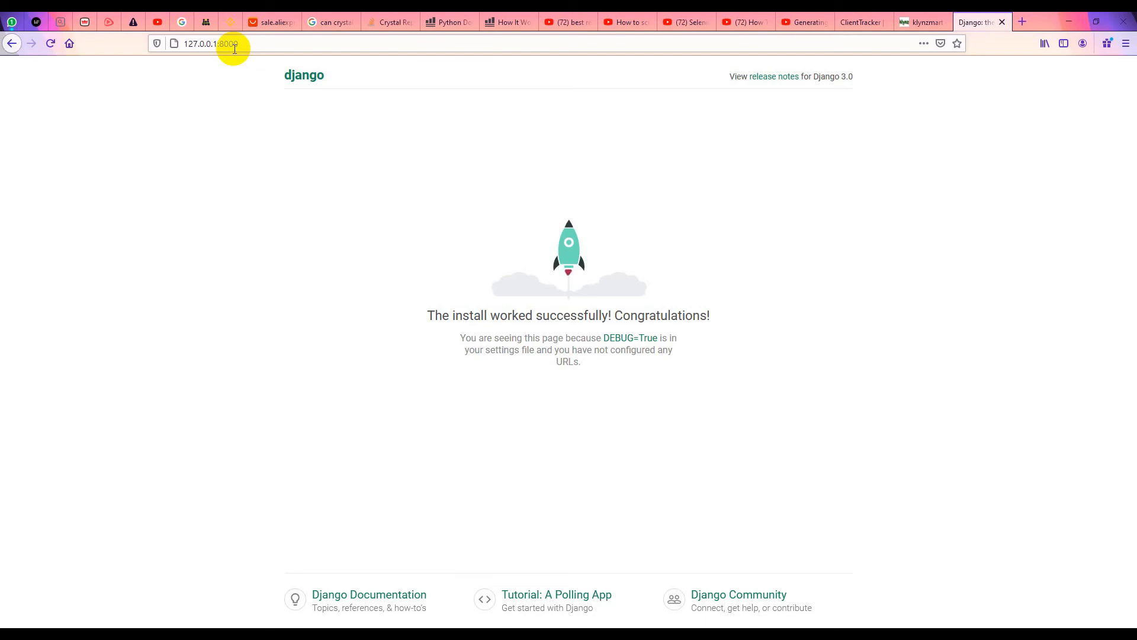
mouse_move(514, 313)
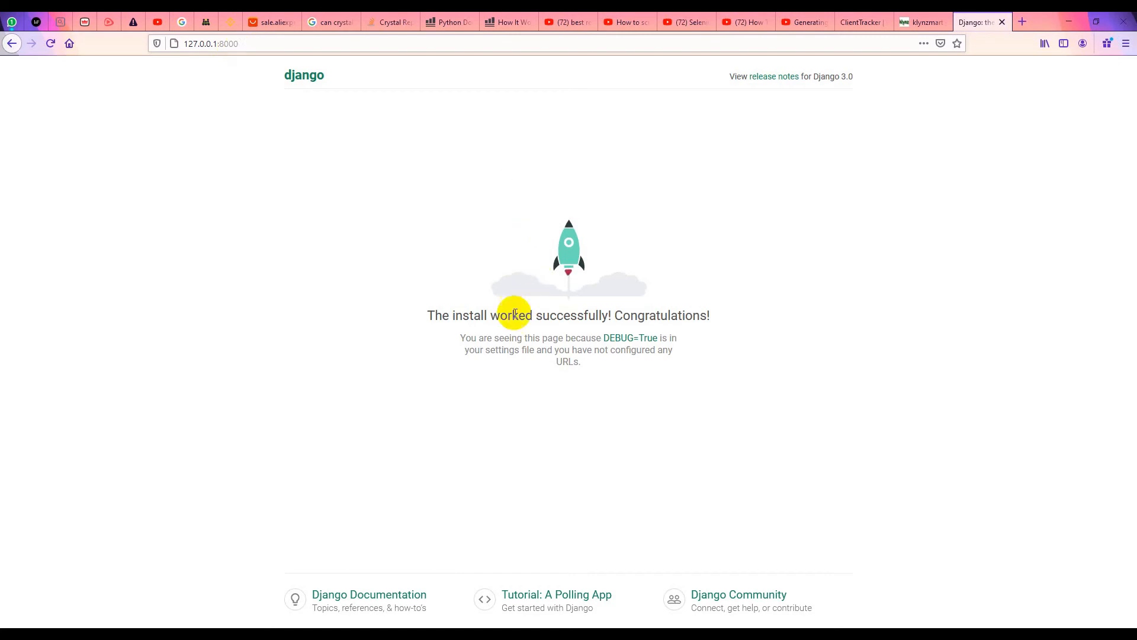
mouse_move(585, 330)
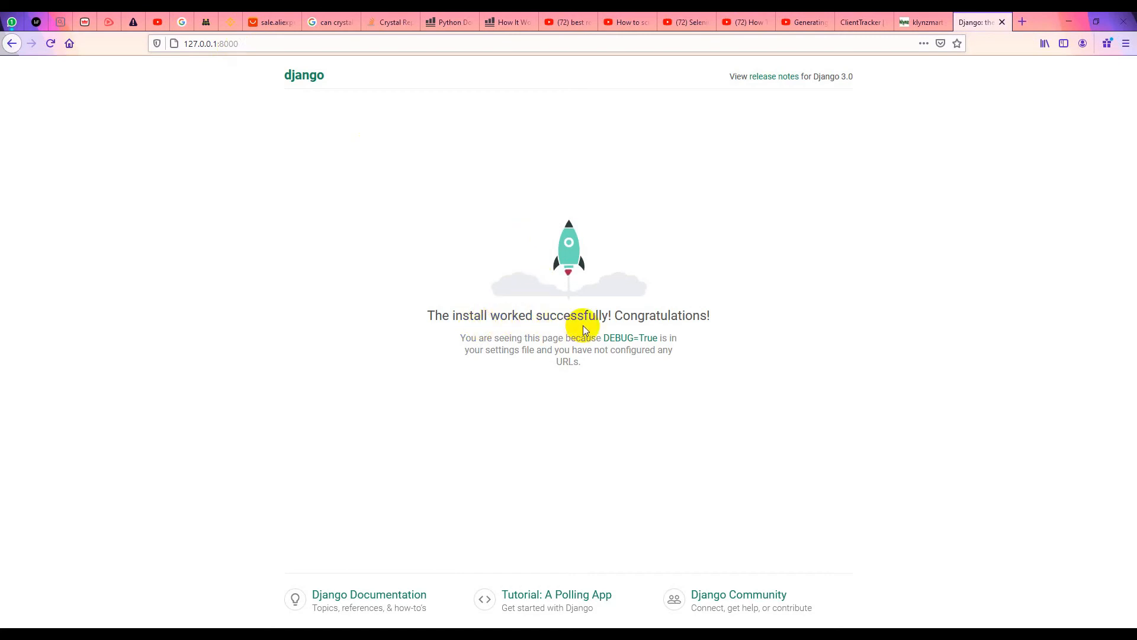
mouse_move(731, 324)
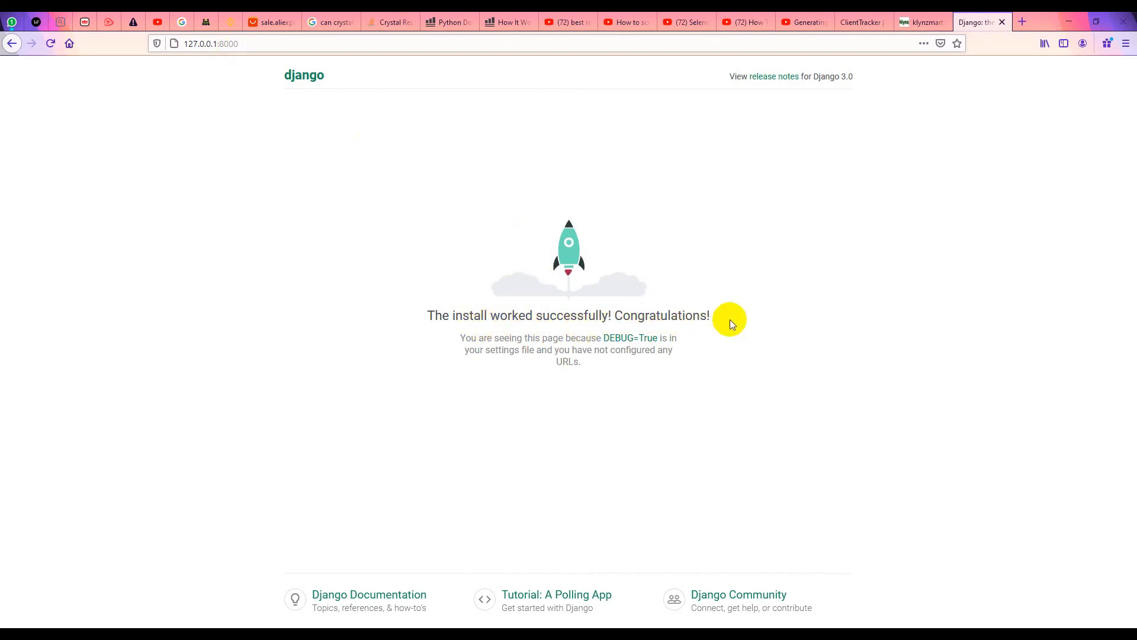
mouse_move(605, 418)
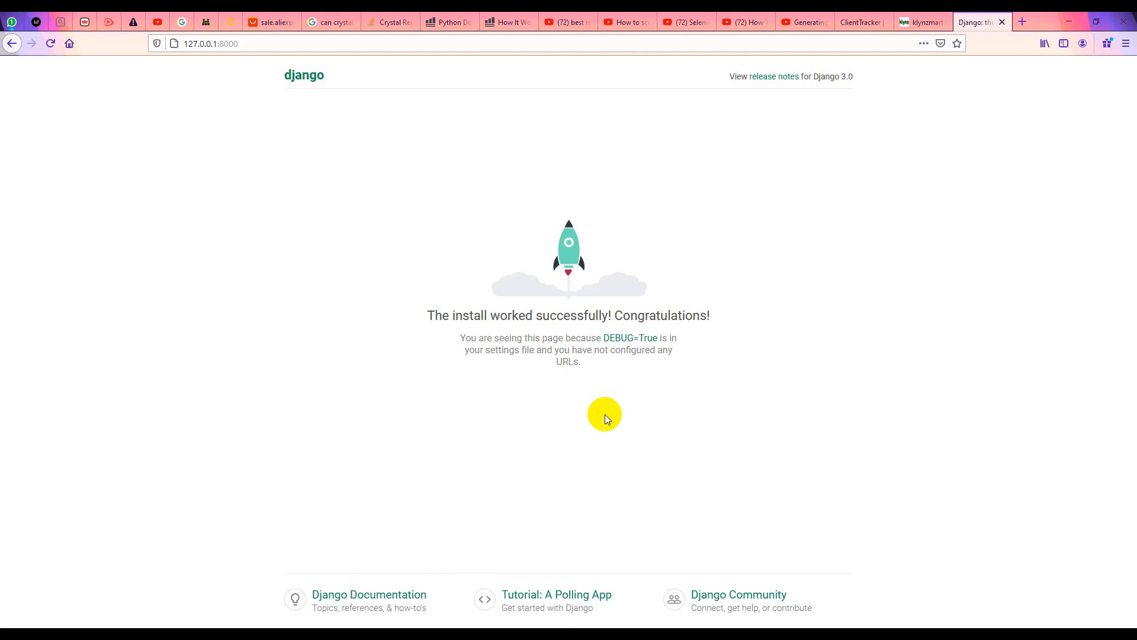
mouse_move(416, 608)
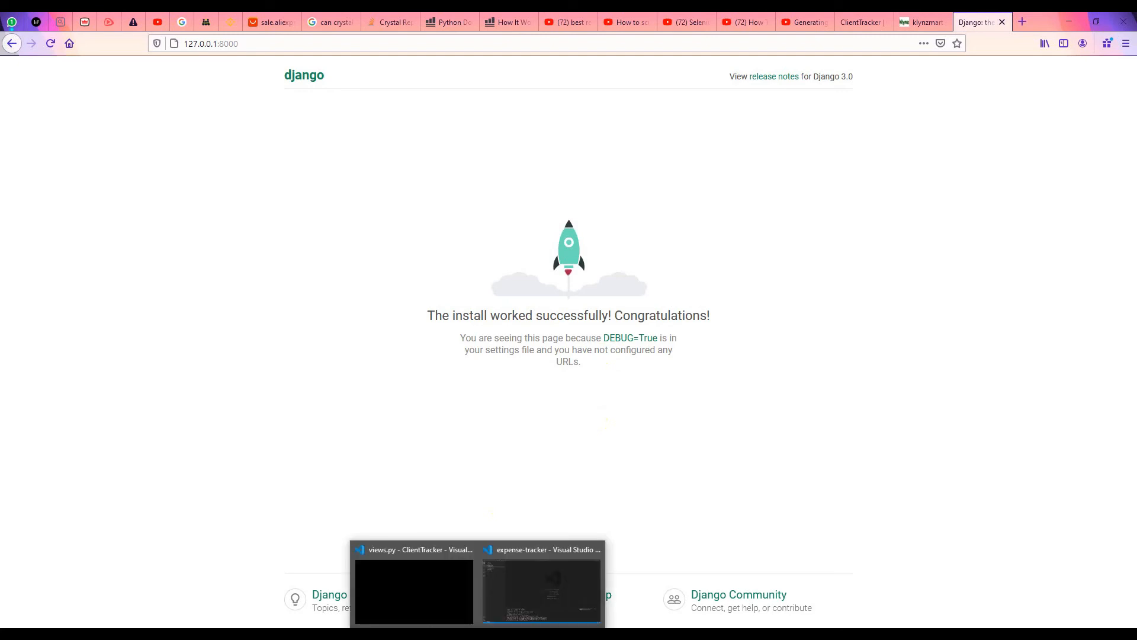
Step: Switch from Firefox back to the expense-tracker project in Visual Studio Code
left_click(540, 588)
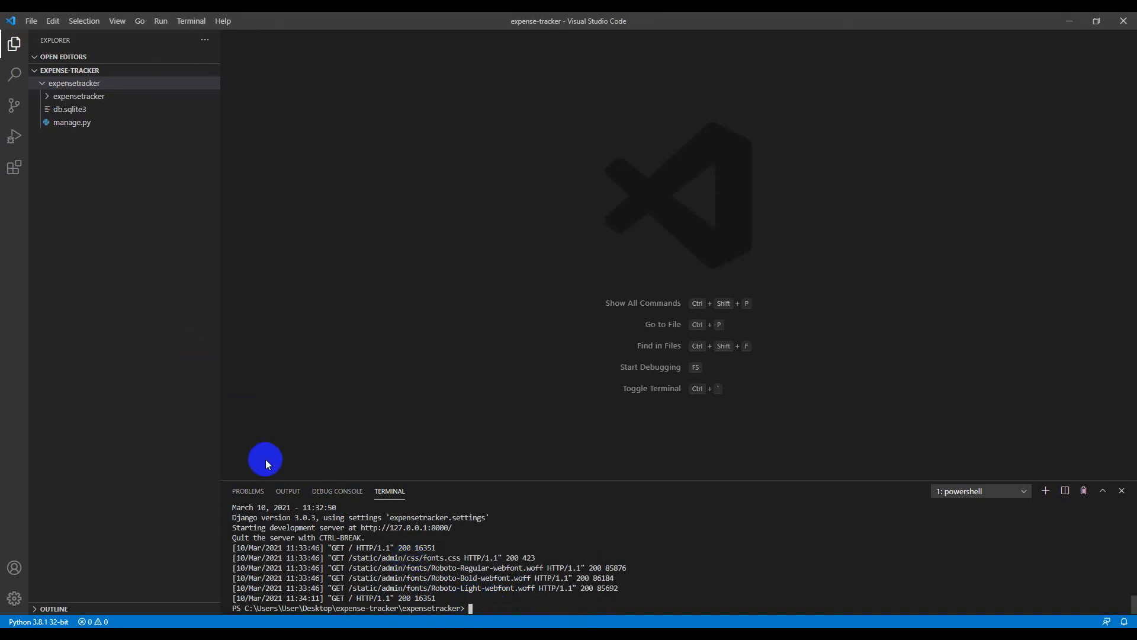
mouse_move(252, 462)
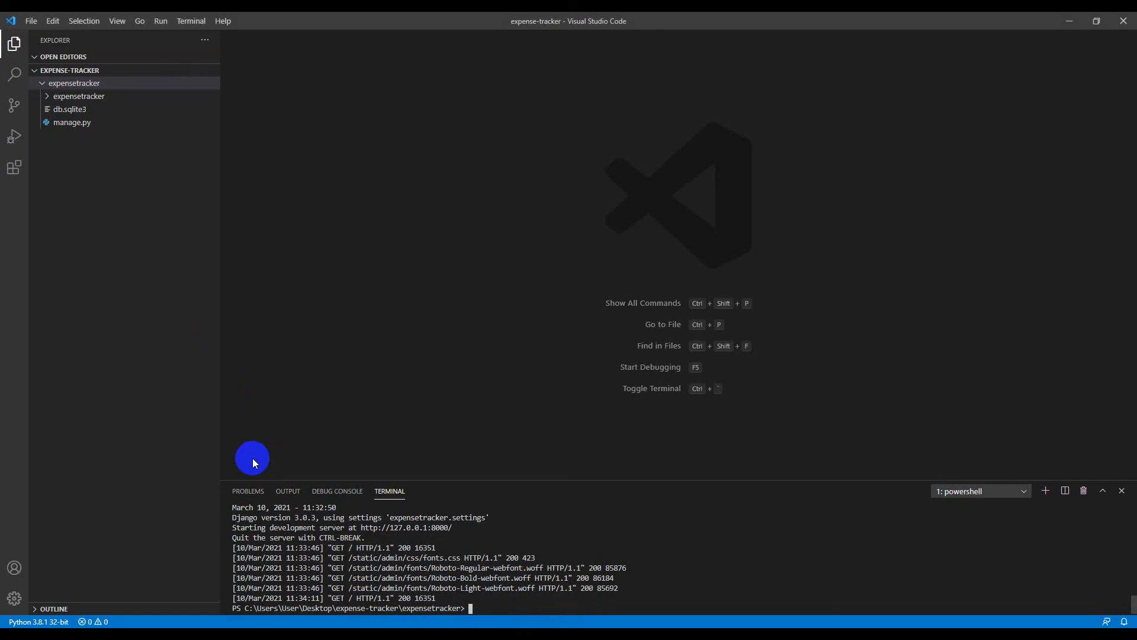
mouse_move(252, 462)
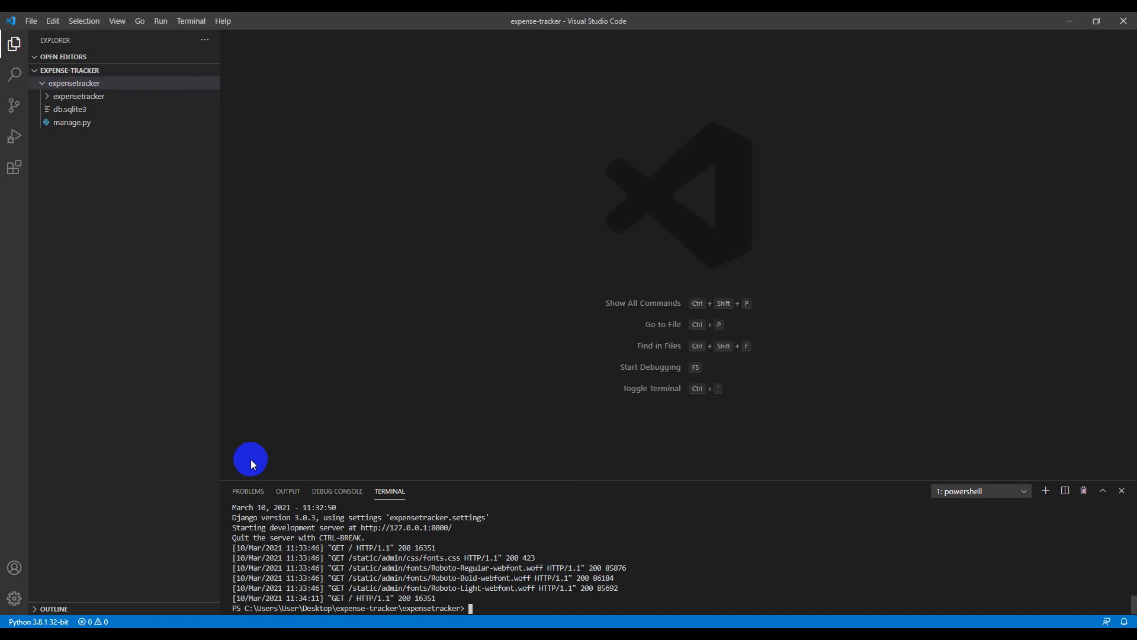
mouse_move(248, 466)
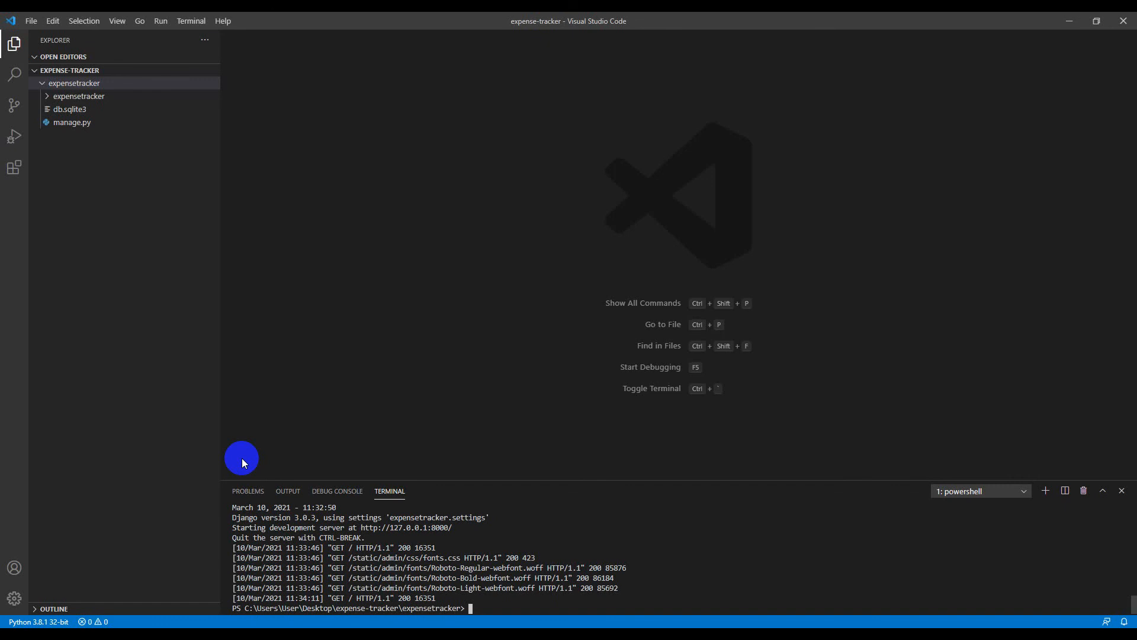
Step: Try django-admin startapp expense-cat, which is rejected as an invalid app name
type("django")
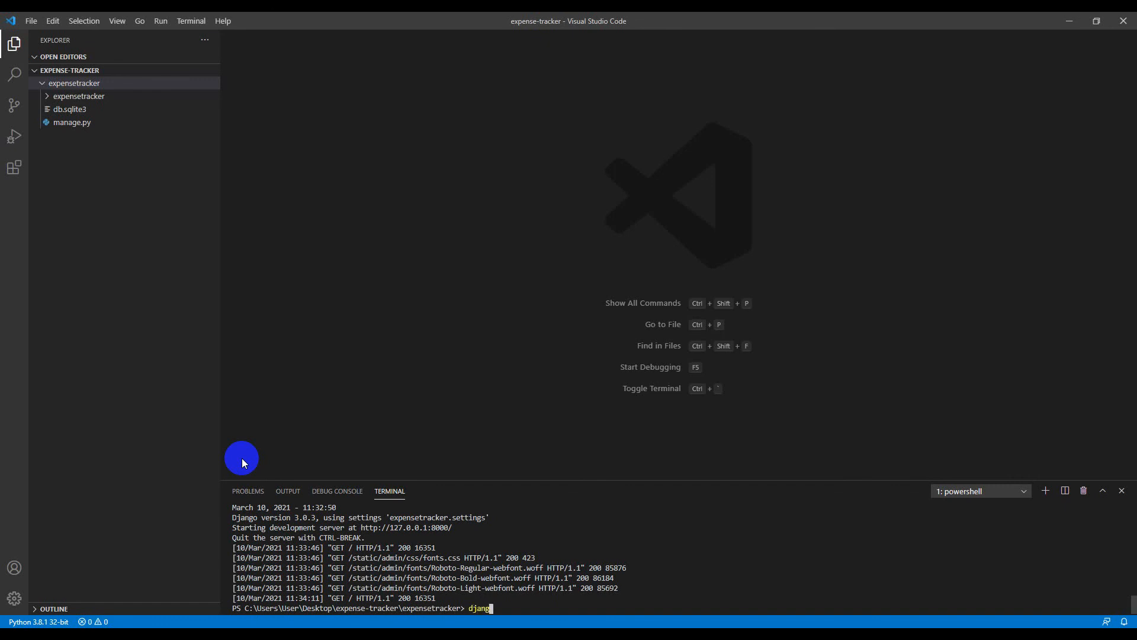
type("-admin")
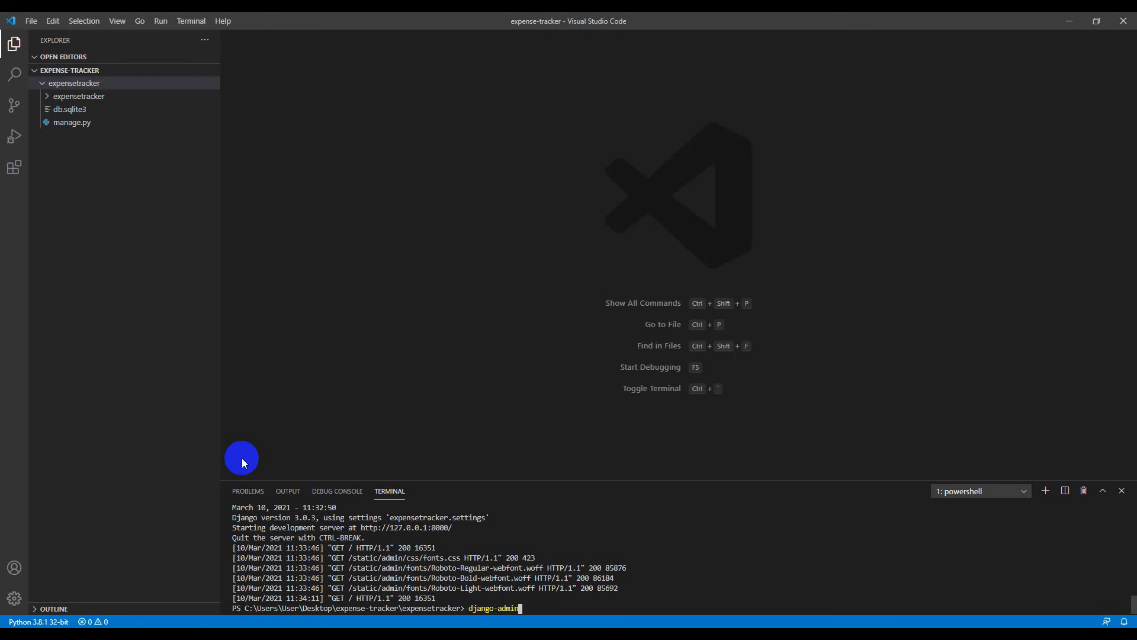
type("starta")
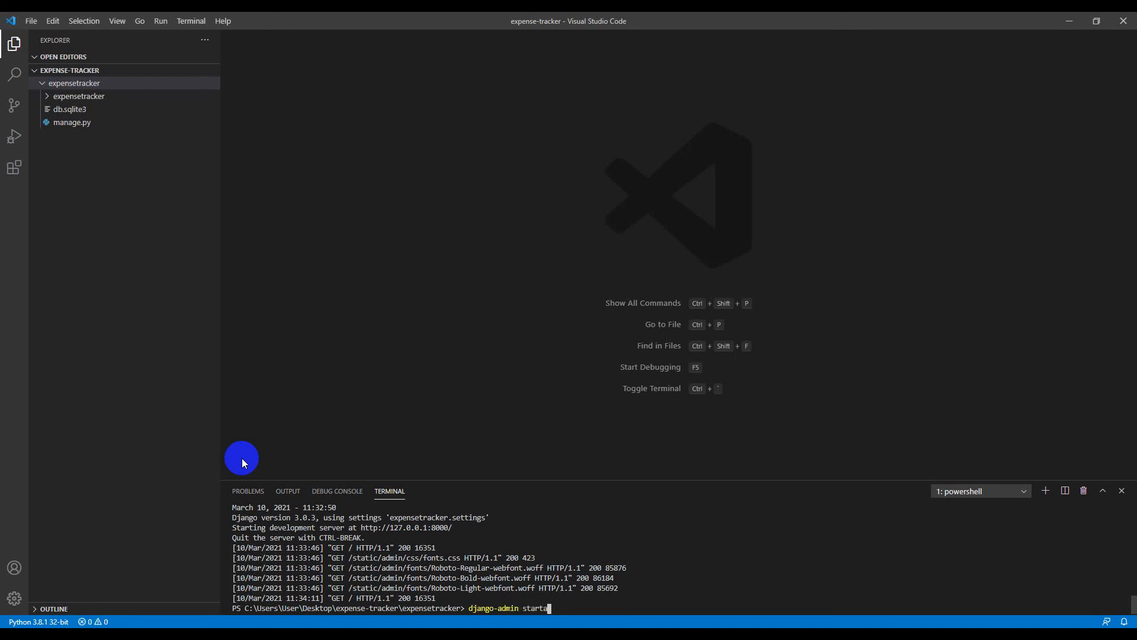
type("pp")
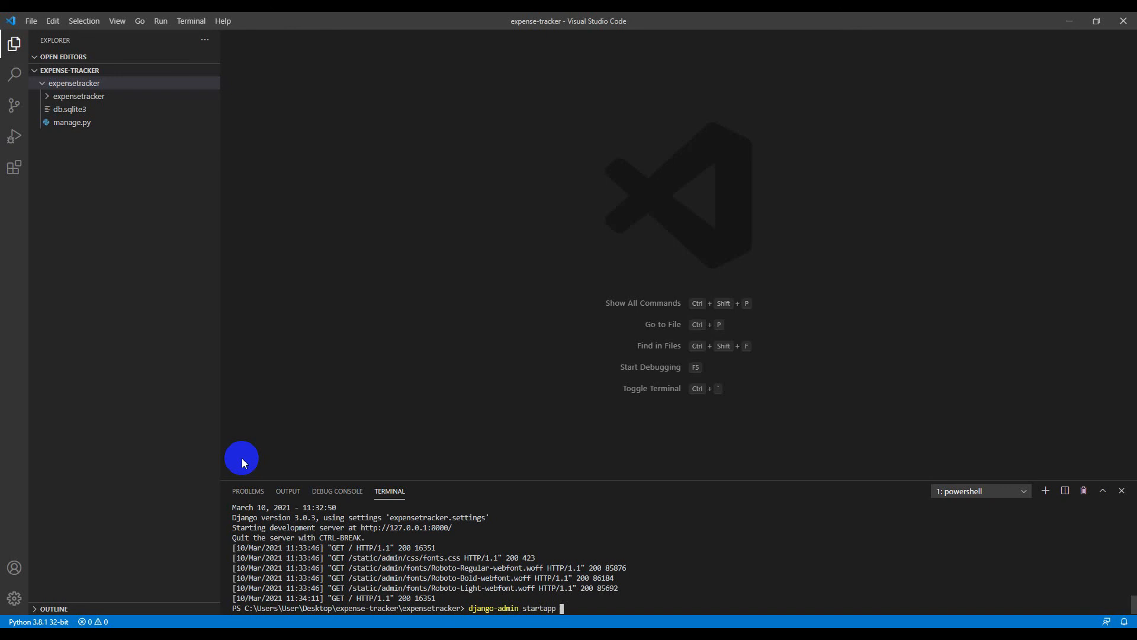
type("ezpe")
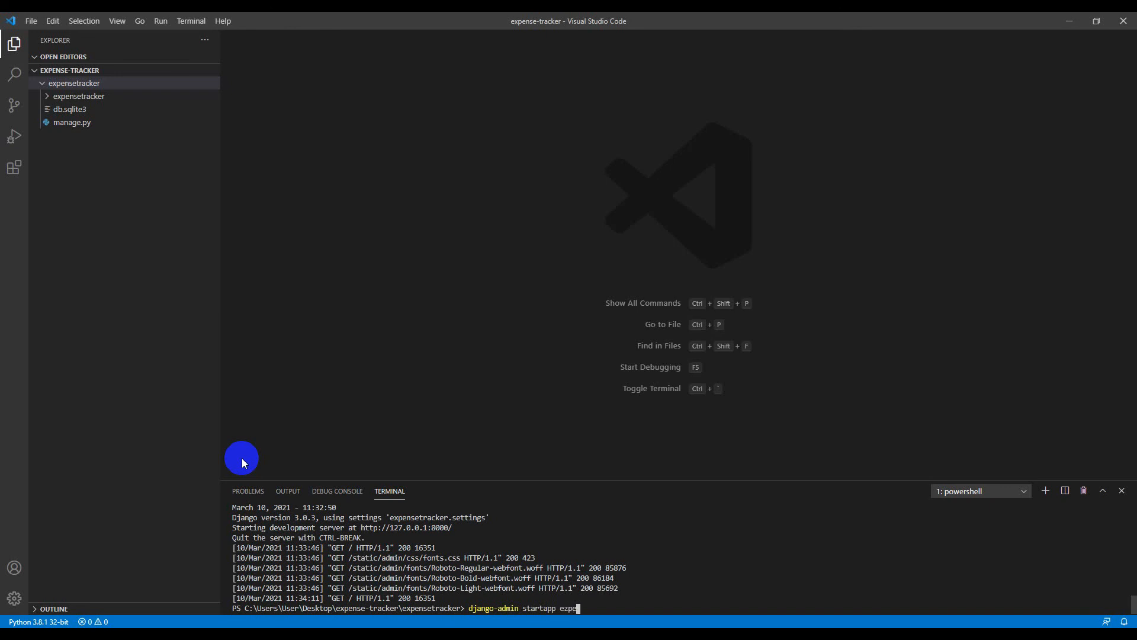
key("Backspace")
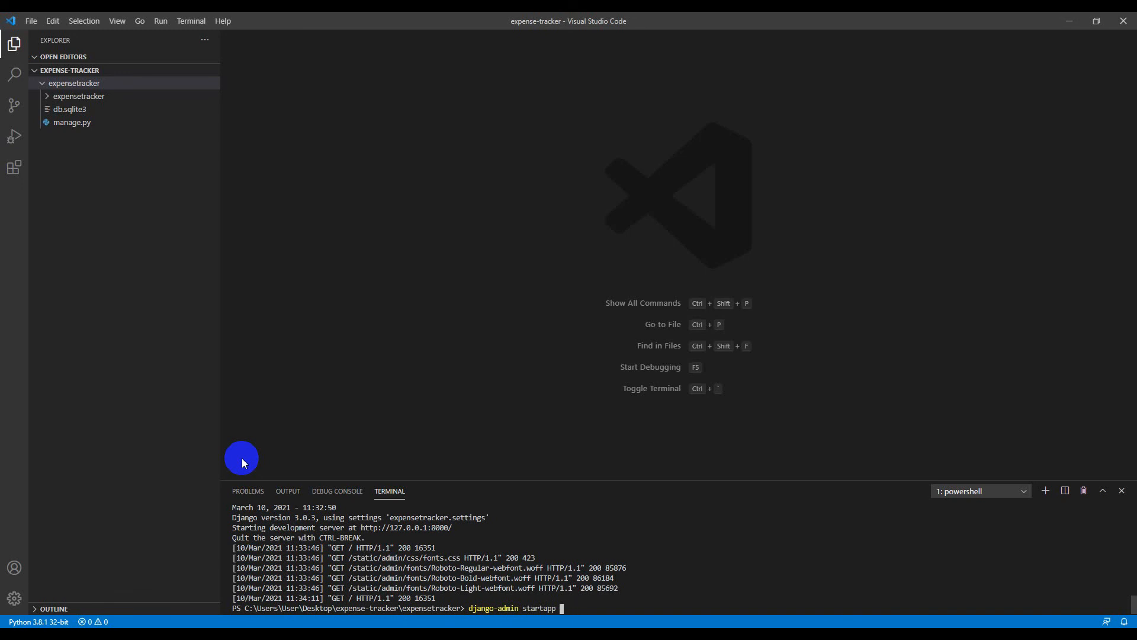
type("cate")
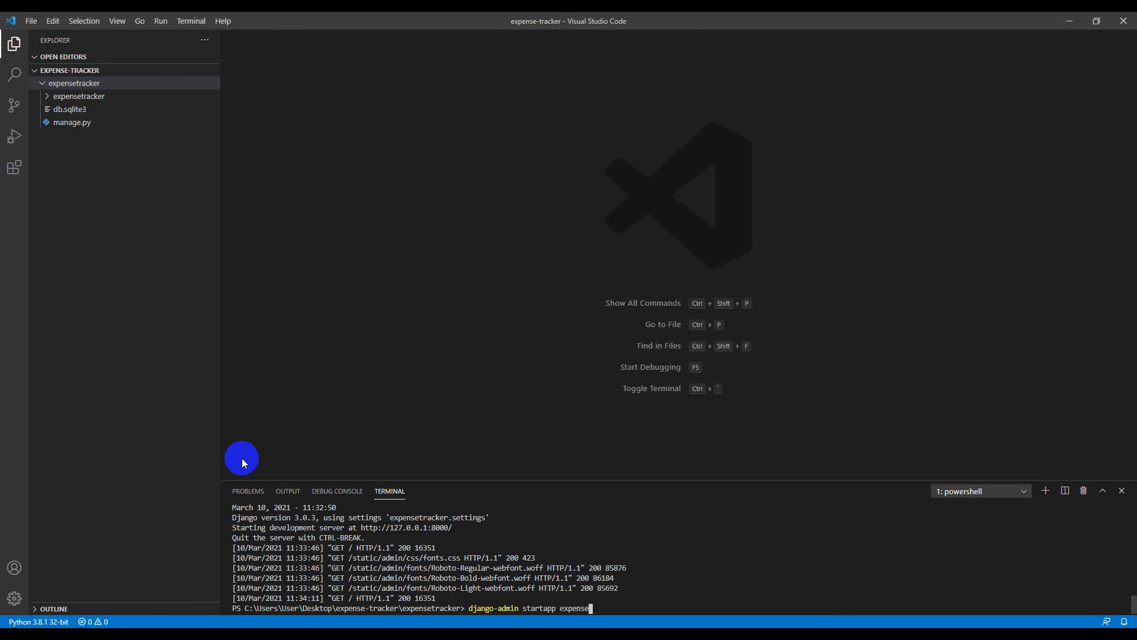
type("-")
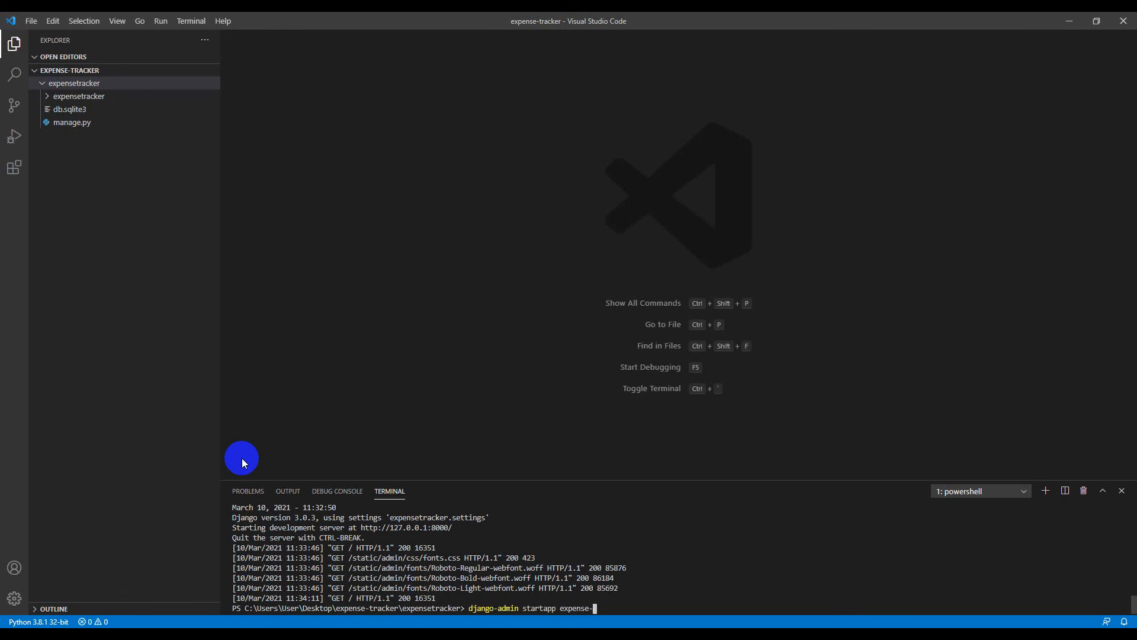
type("cate")
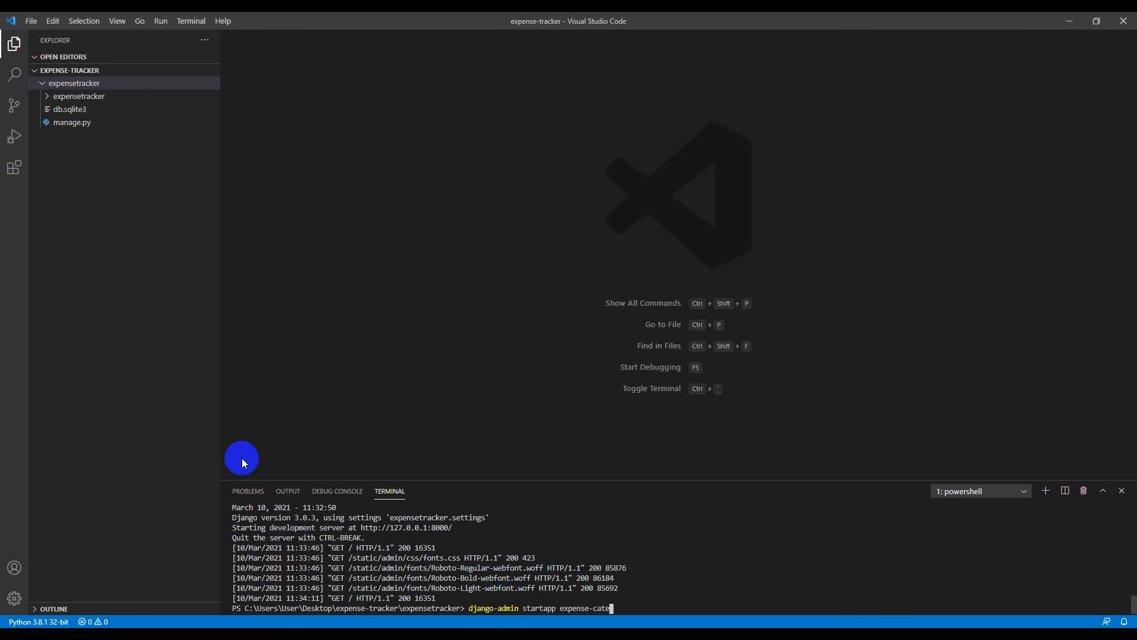
key("Backspace")
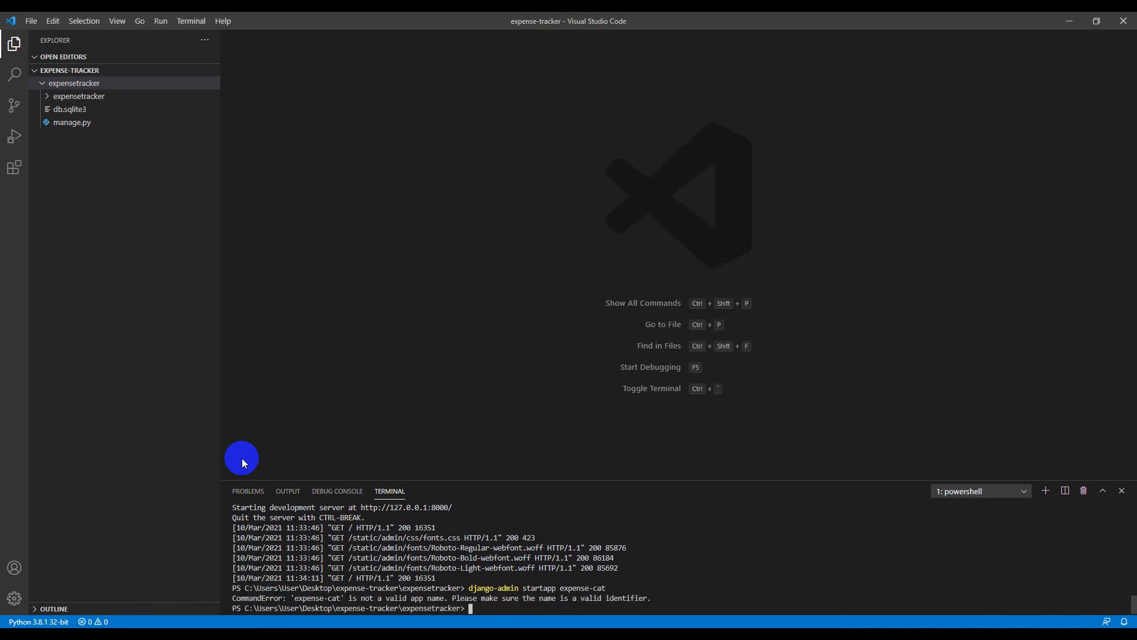
type("django-admin startapp expense-cat")
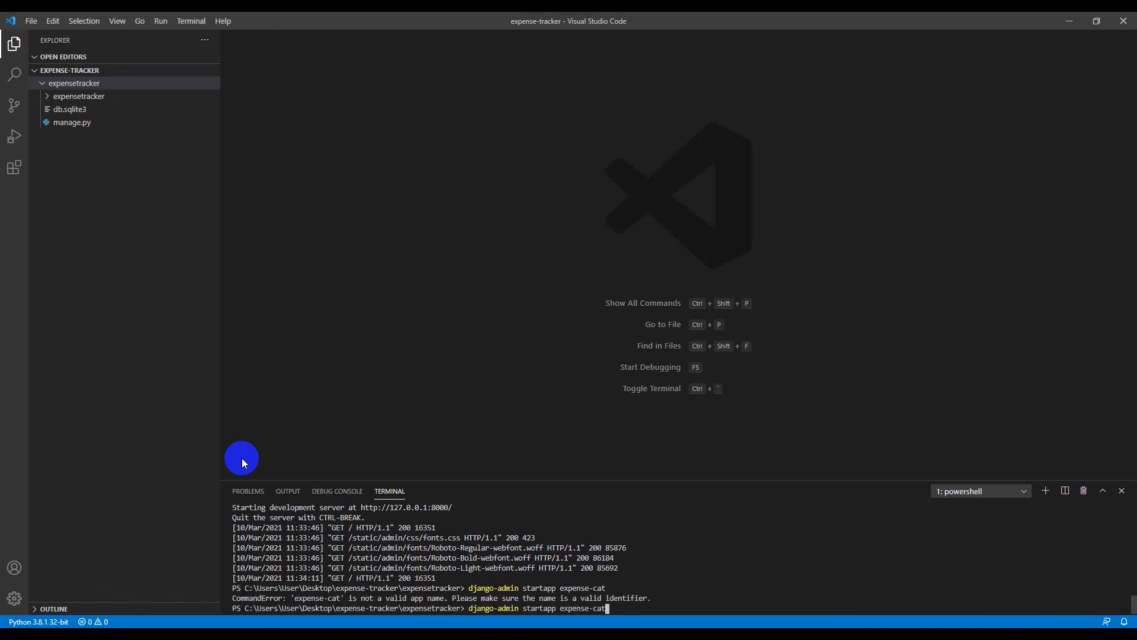
Step: Run django-admin startapp expense_cat to create the expense_cat app
key("Backspace")
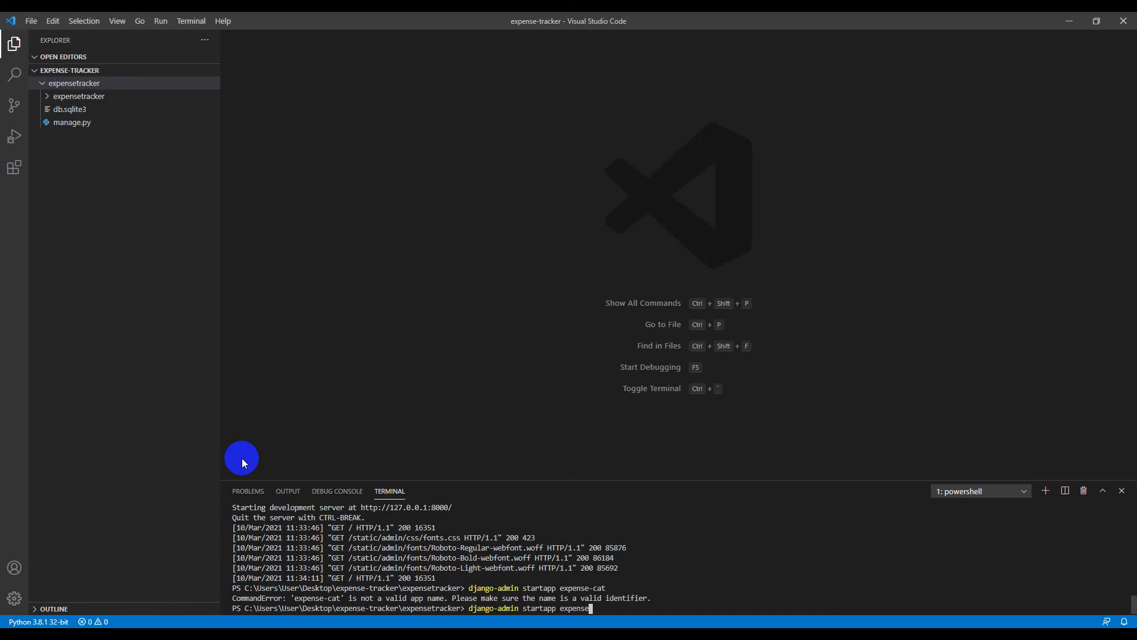
type("cat")
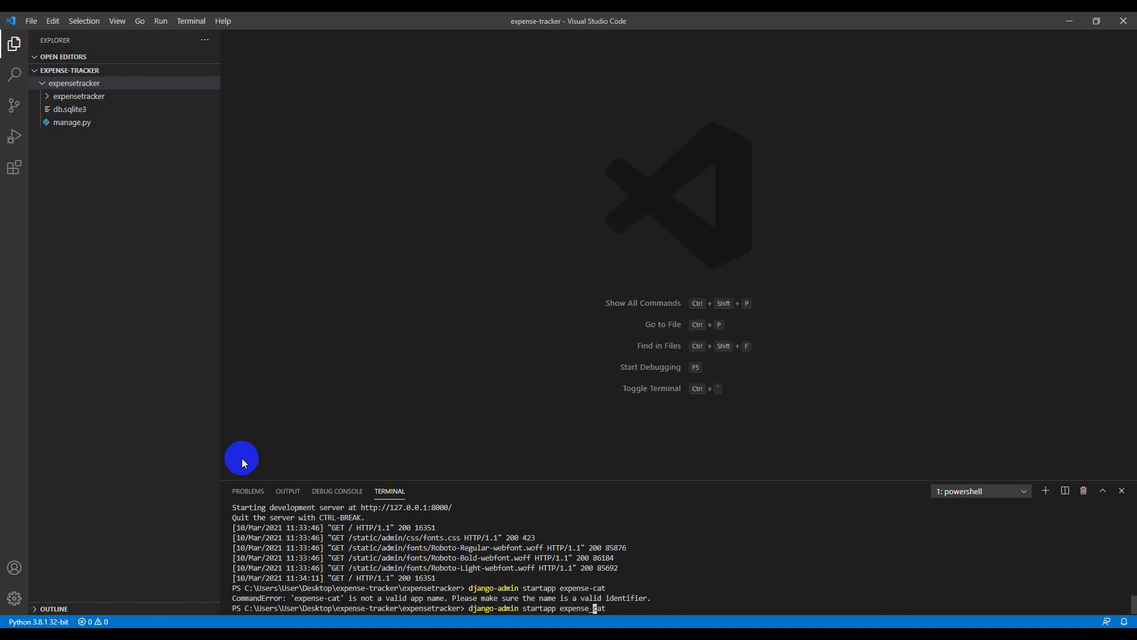
key("enter")
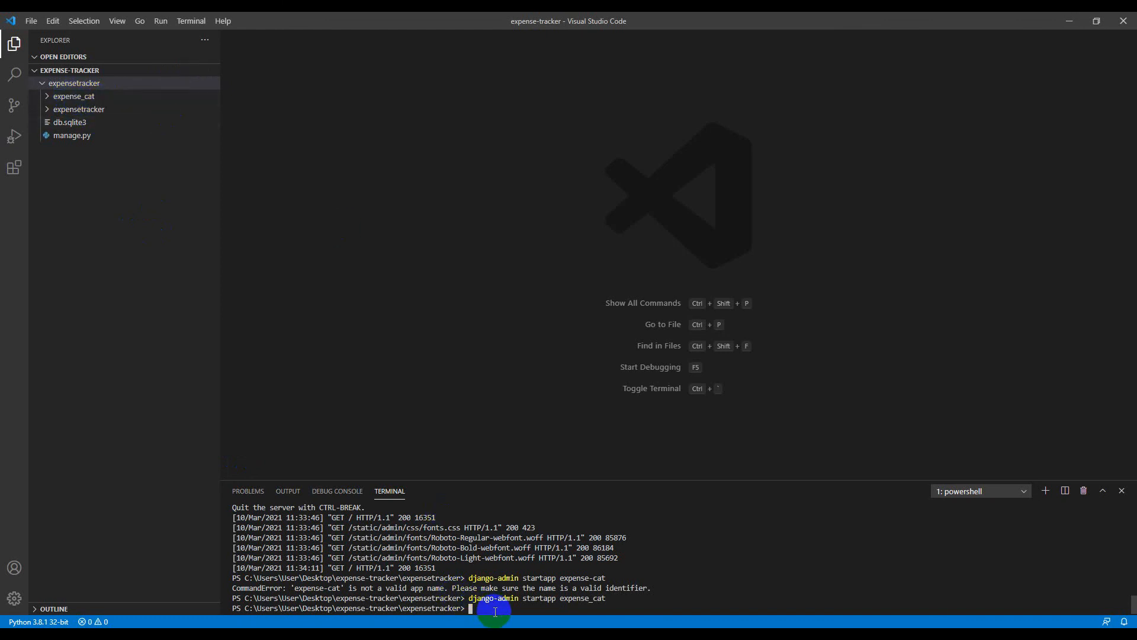
Step: Recall the startapp command and change the app name to expense_entry, without running it
type("django-admin startapp expense_cat")
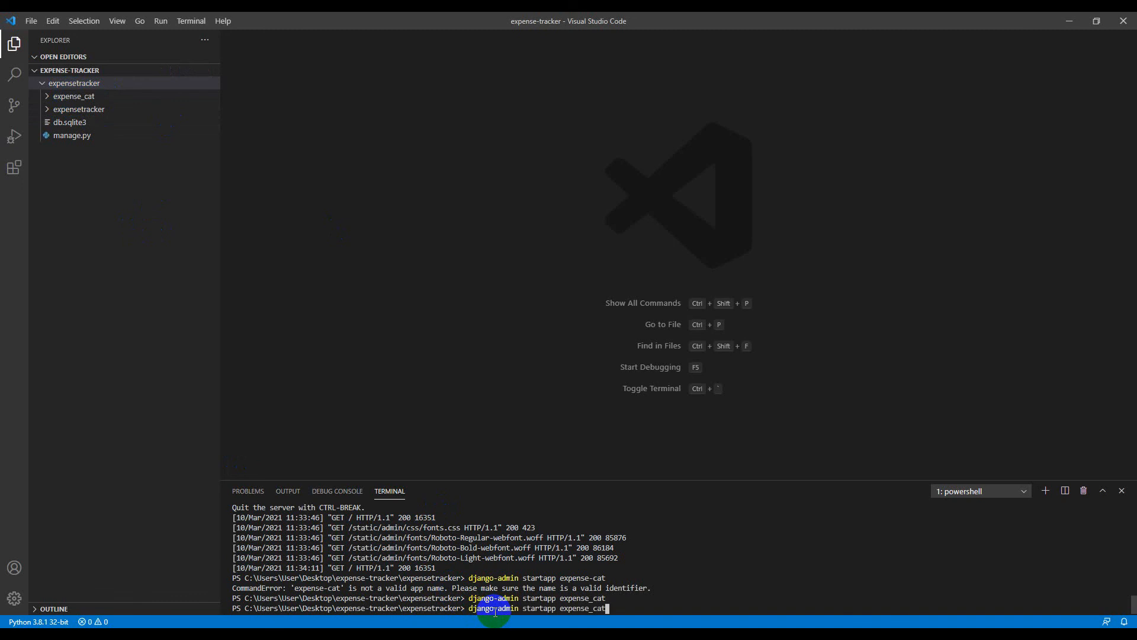
key("Backspace")
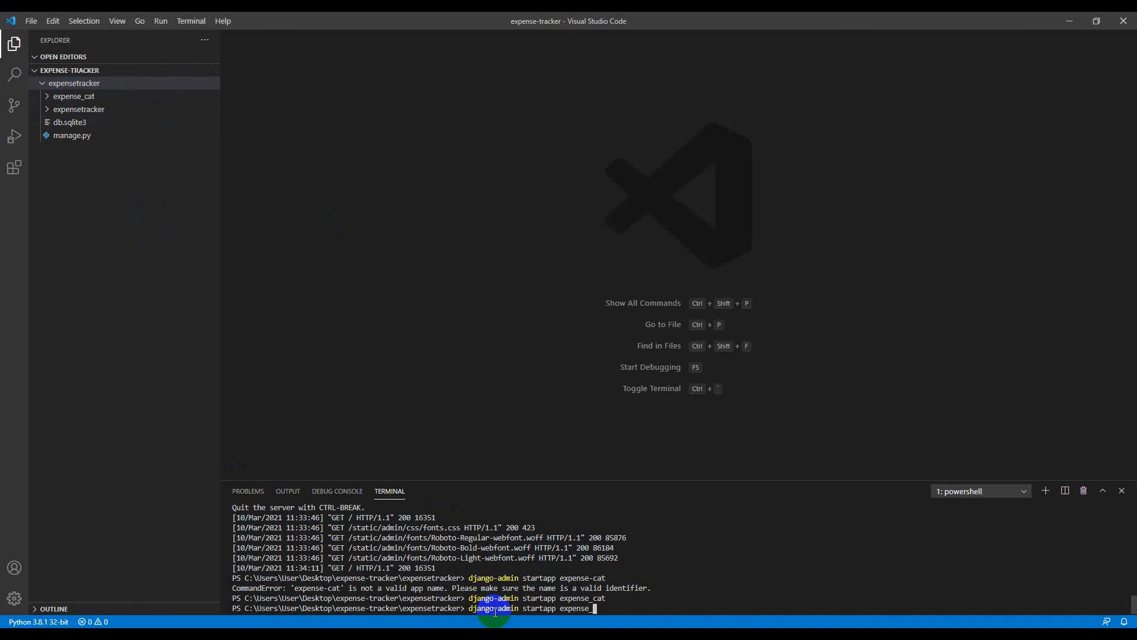
type("entry")
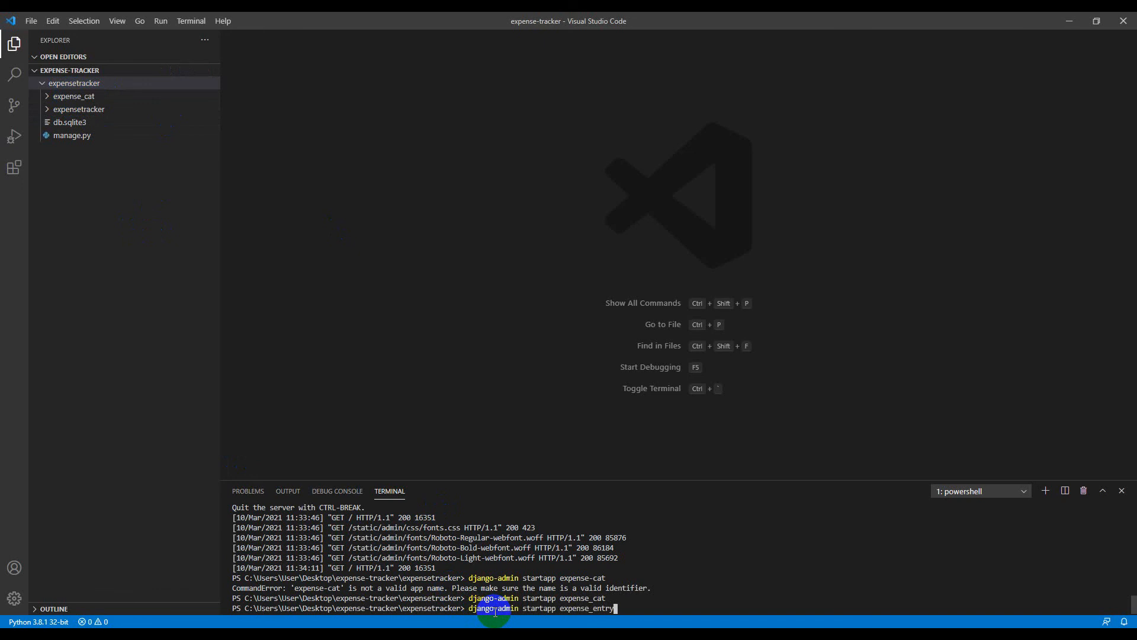